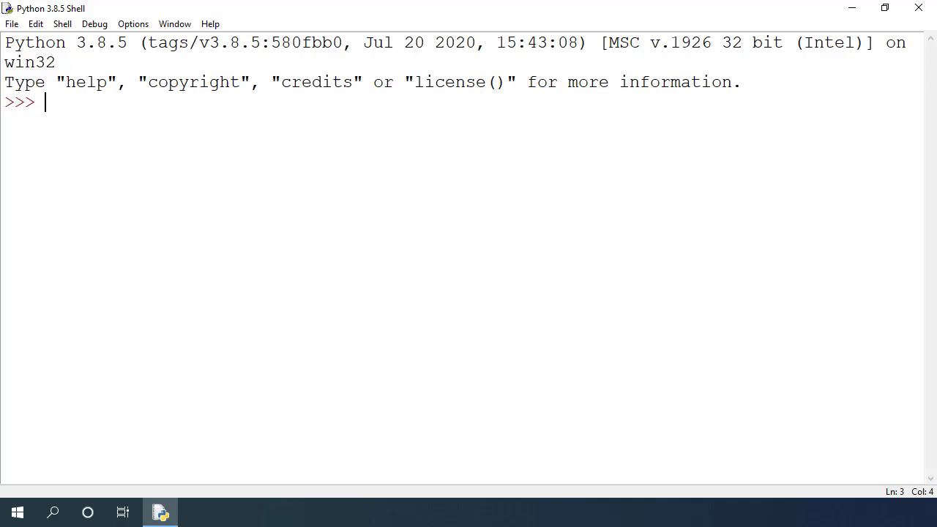
# - Import the time module and evaluate time.gmtime(0) to get the epoch struct_time
pyautogui.write('impor')
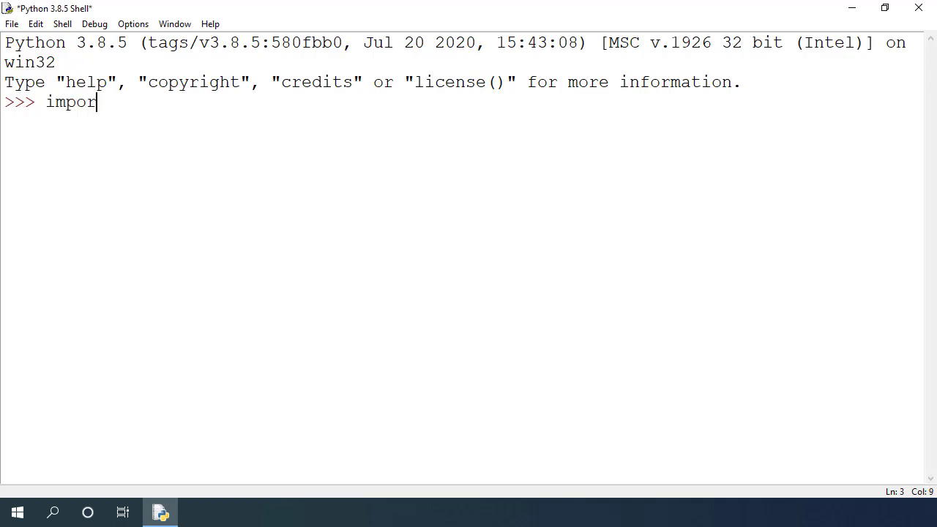
pyautogui.press('Return')
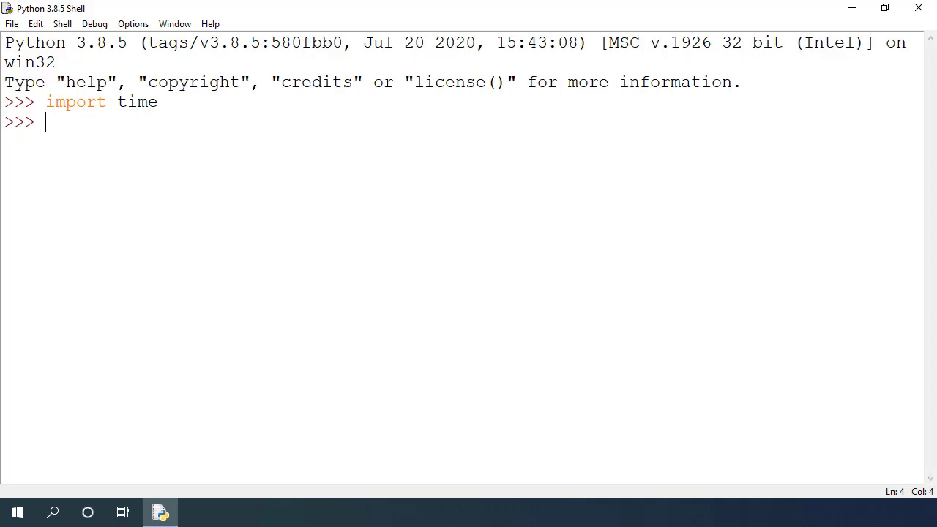
pyautogui.write('time.')
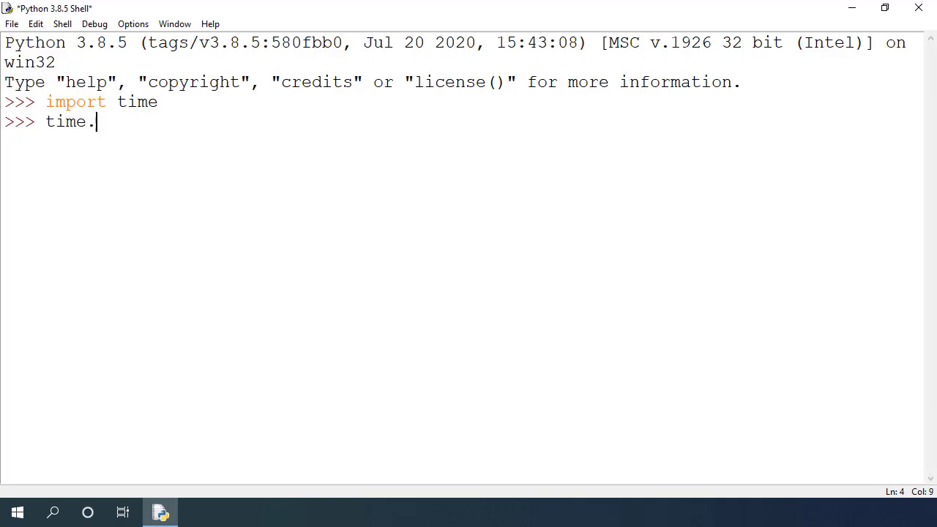
pyautogui.write('gmtime(0')
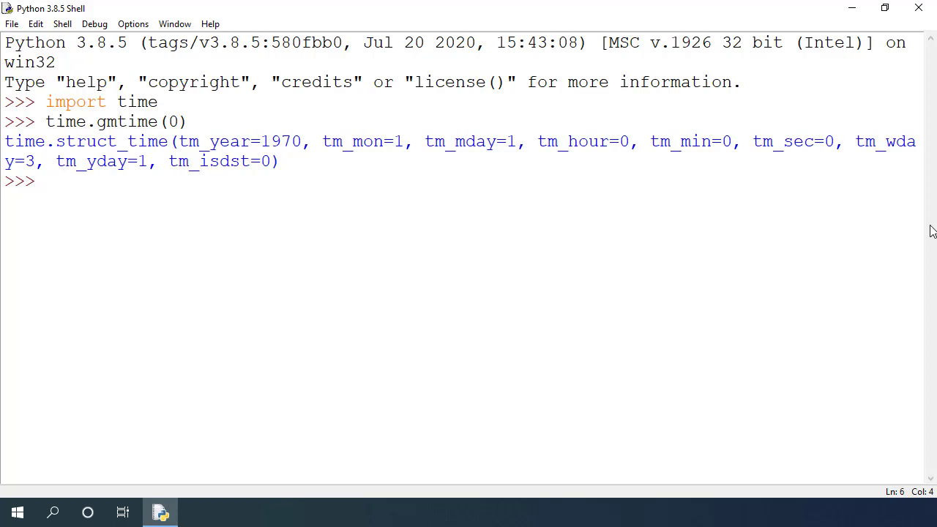
# - Point out the struct_time type and its tm_mday and other fields in the 1970 result
pyautogui.doubleClick(143, 141)
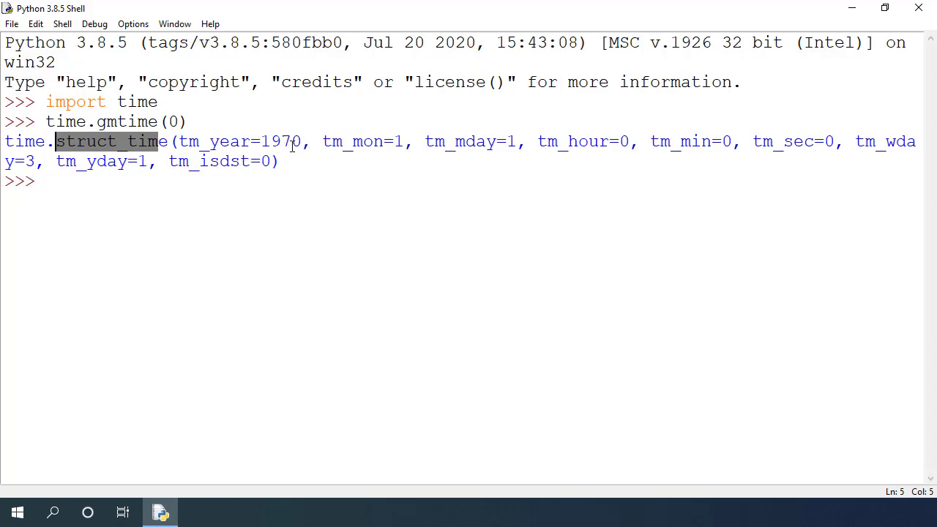
pyautogui.doubleClick(279, 141)
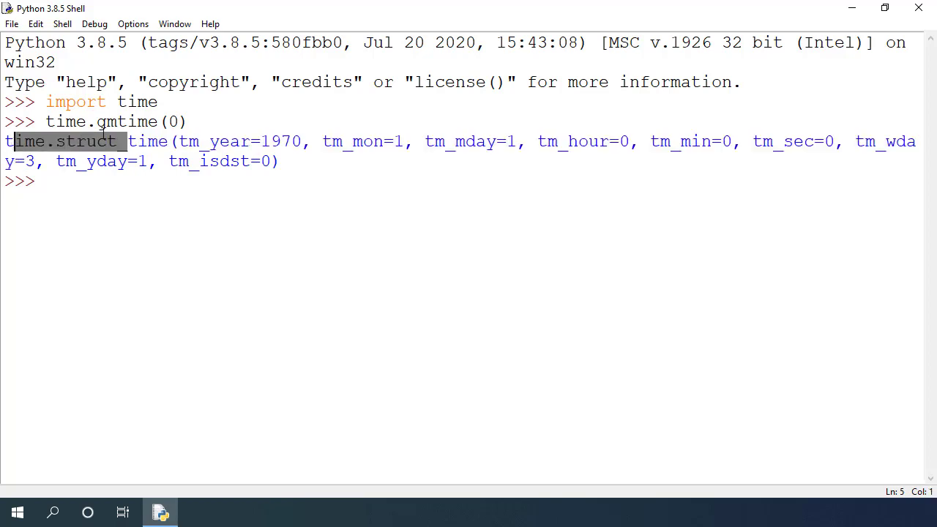
pyautogui.click(351, 141)
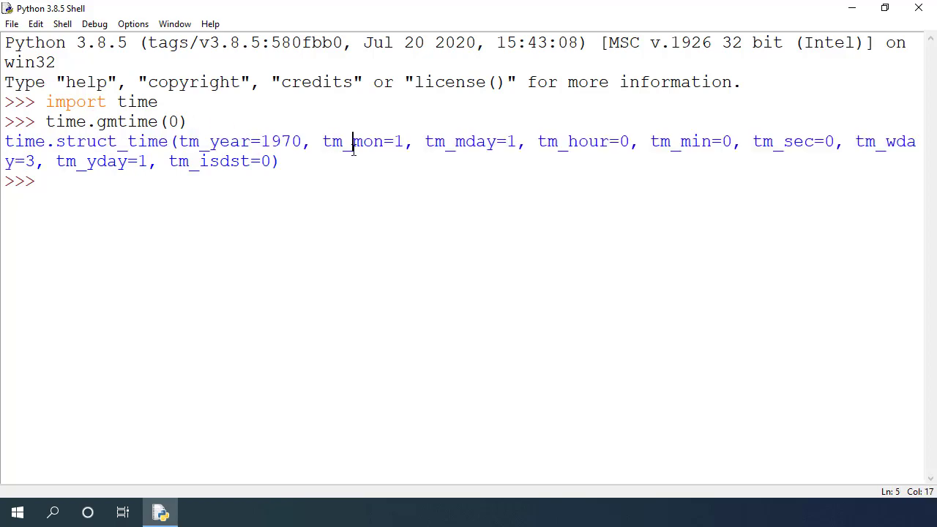
pyautogui.doubleClick(460, 140)
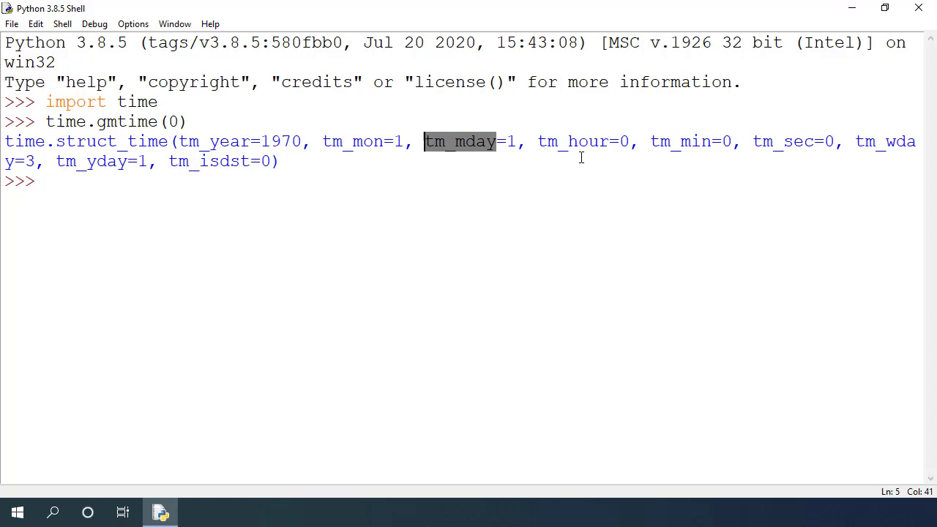
pyautogui.doubleClick(679, 141)
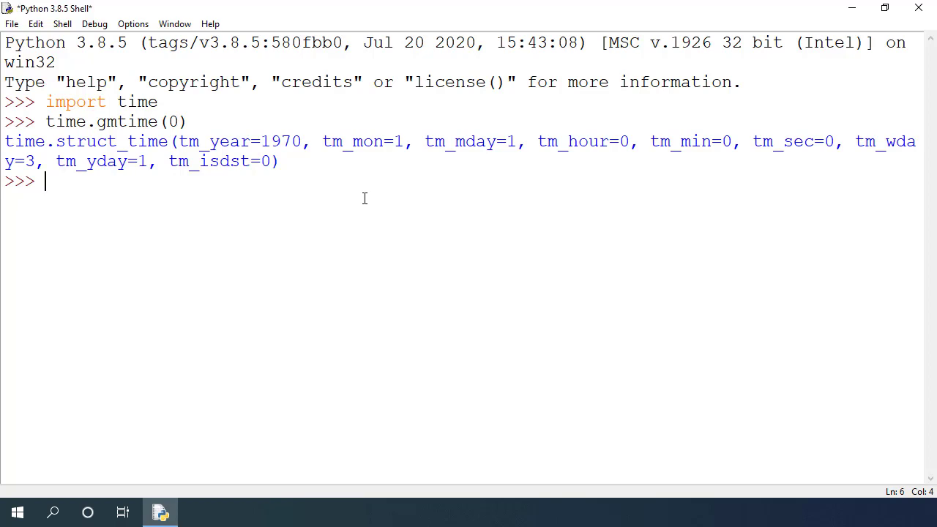
# - Evaluate 24 * 60 * 60 to 86400, then time.gmtime(86400) for January 2, 1970
pyautogui.write('24')
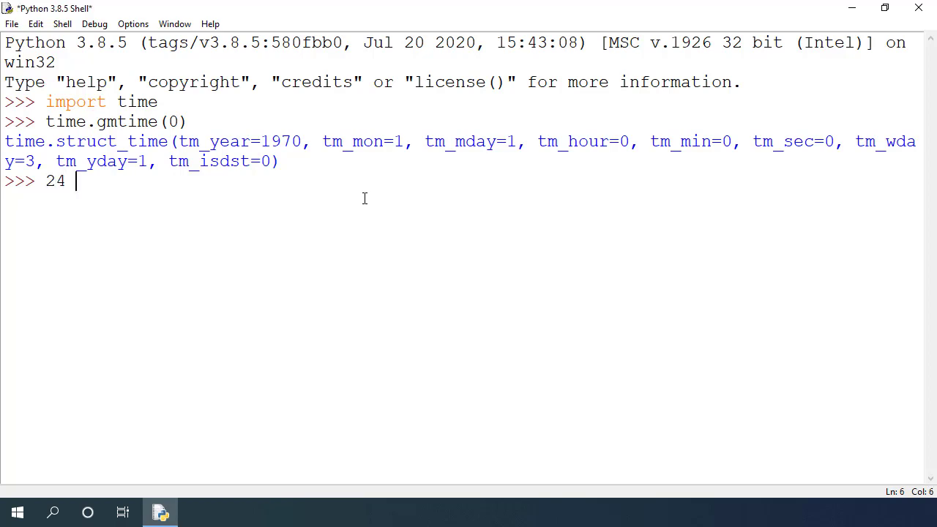
pyautogui.write('*')
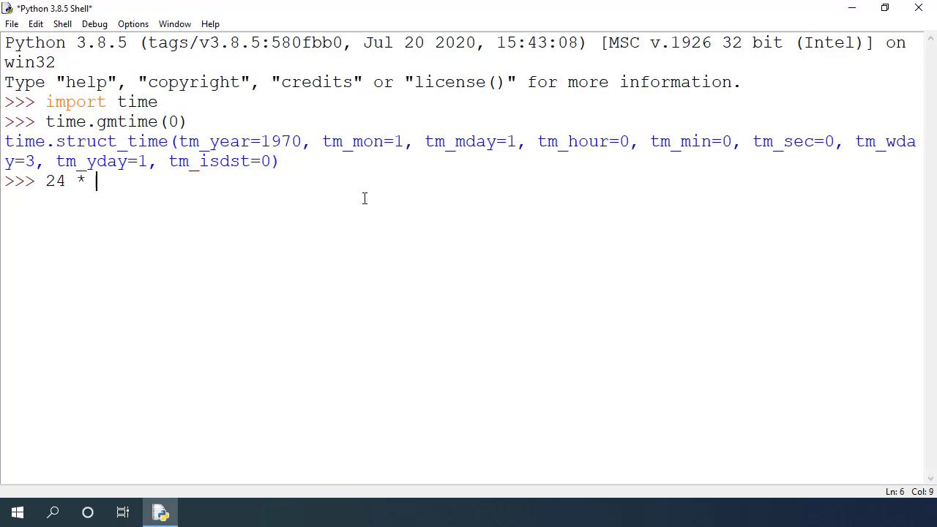
pyautogui.write('60 * 60')
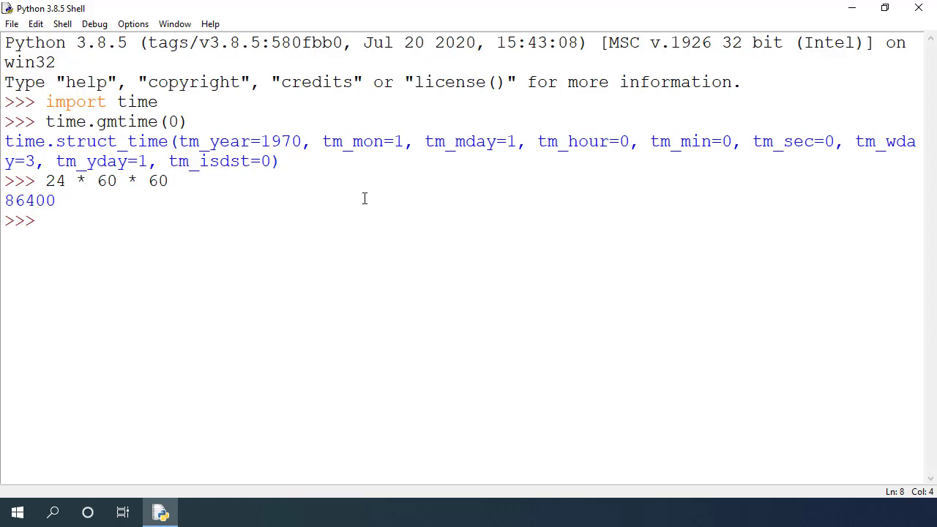
pyautogui.write('time.gmt')
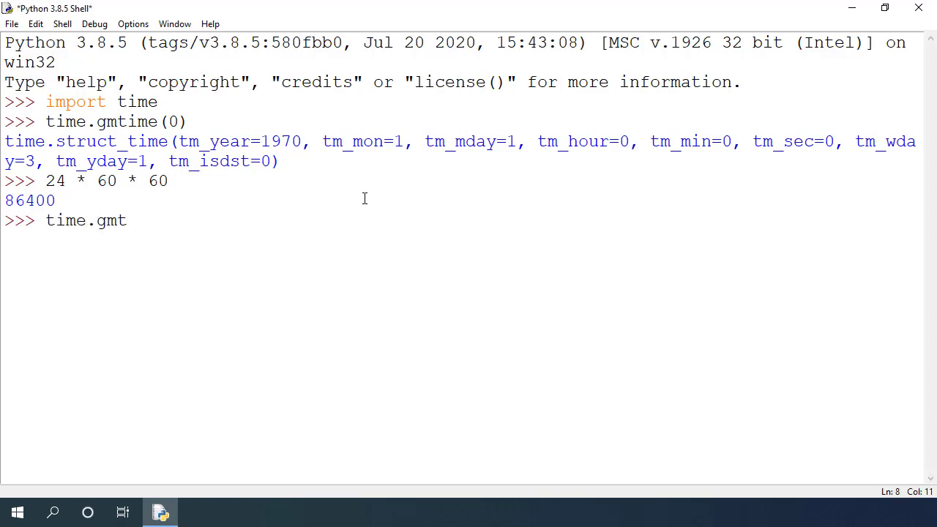
pyautogui.write('(86400')
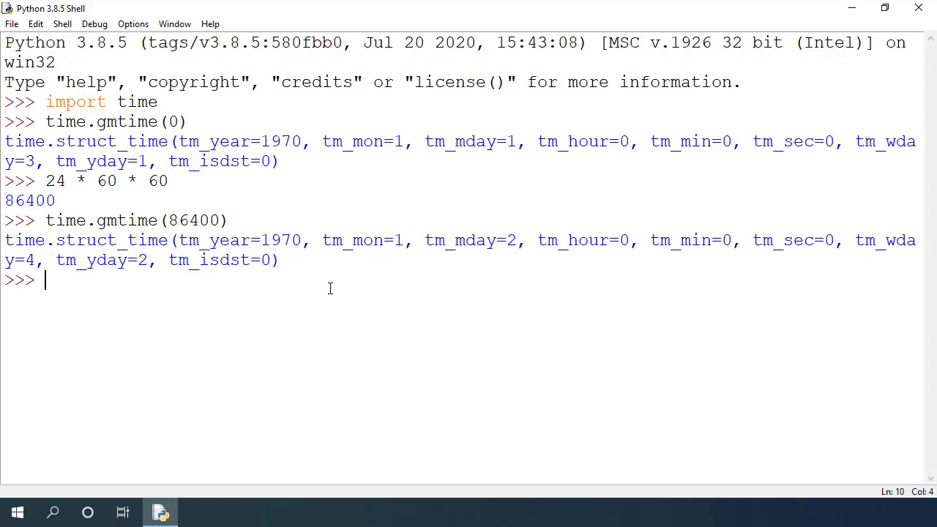
# - Run time.time(), time.time_ns() and time.ctime(), the last giving 'Thu Aug 27 21:11:01 2020'
pyautogui.write('time.time()')
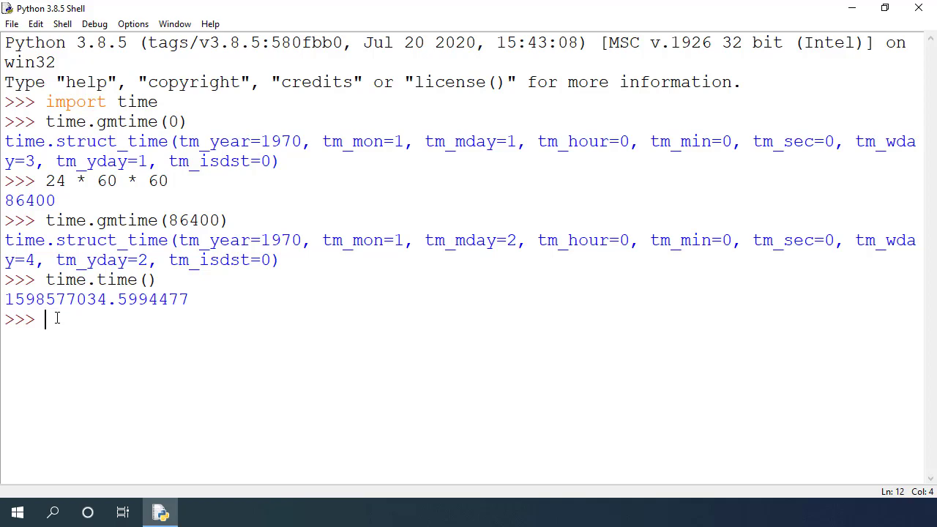
pyautogui.write('time.time_ns(')
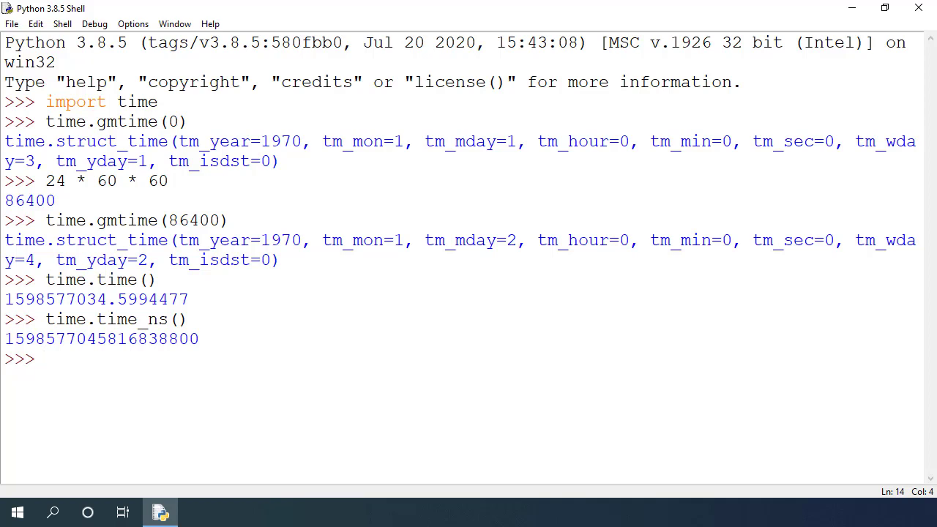
pyautogui.write('time.c')
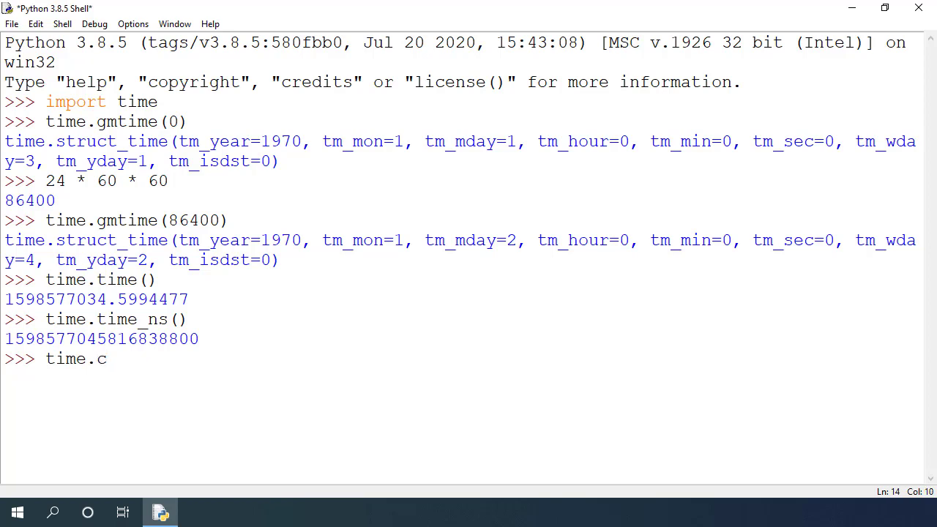
pyautogui.write('time()')
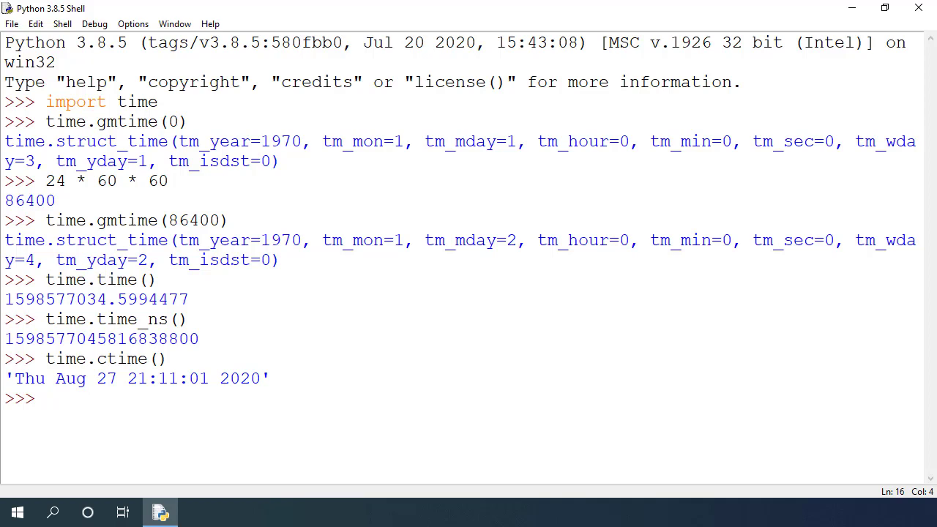
pyautogui.doubleClick(254, 378)
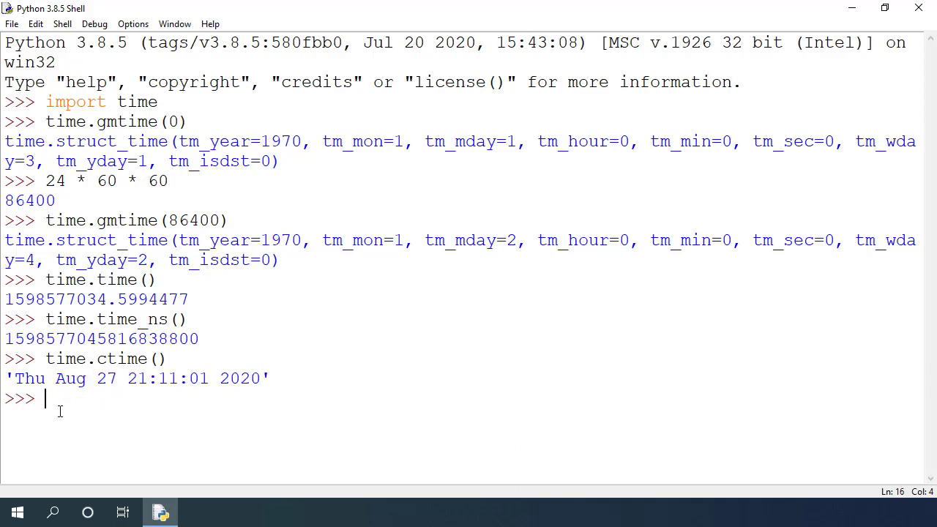
# - Store year_time = 365 * 24 * 60 * 60 and check it equals 31536000
pyautogui.write('year_tim')
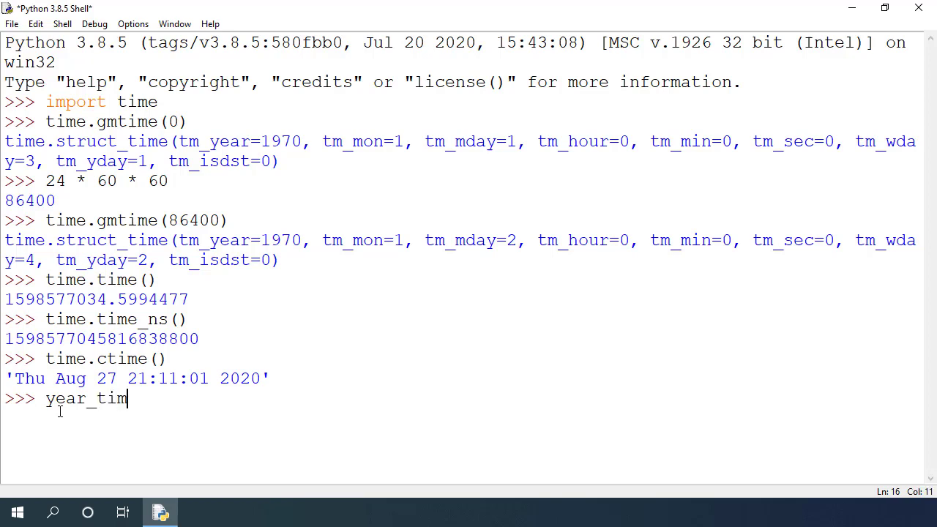
pyautogui.write('e =')
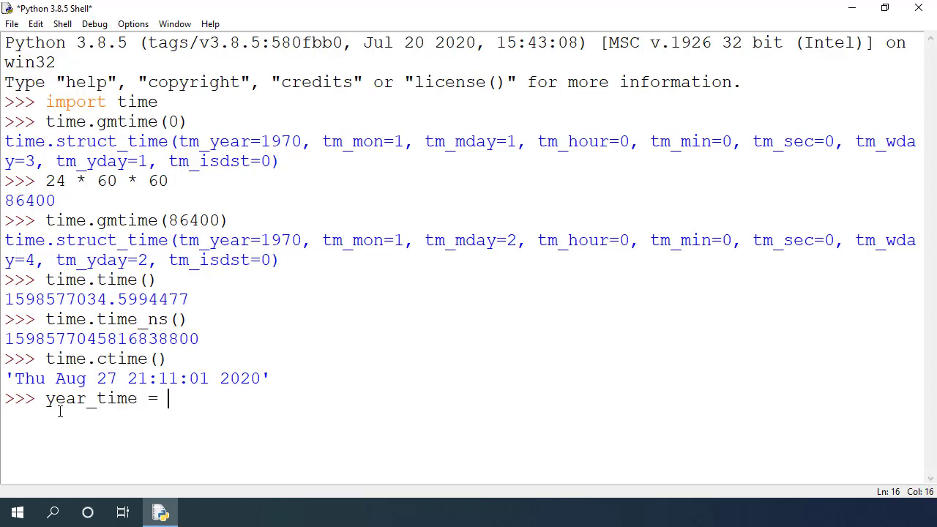
pyautogui.write('365 *')
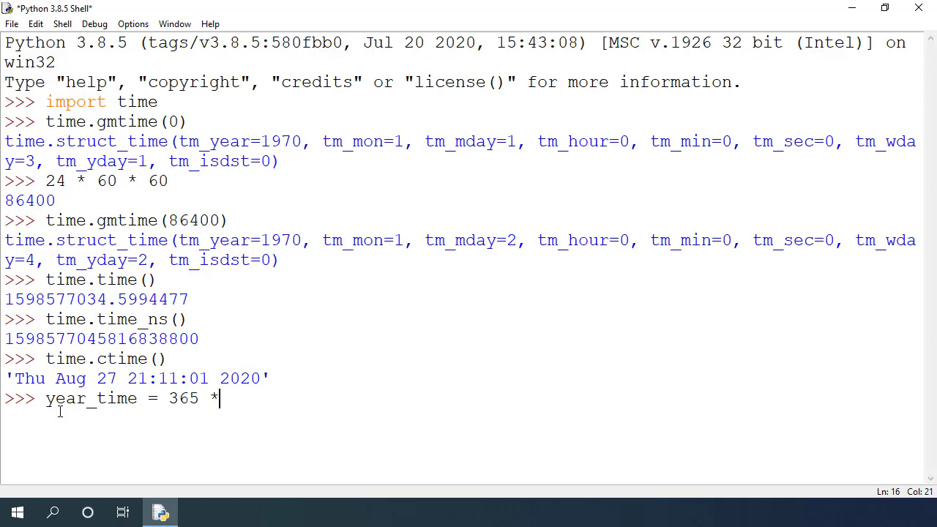
pyautogui.write('24 *')
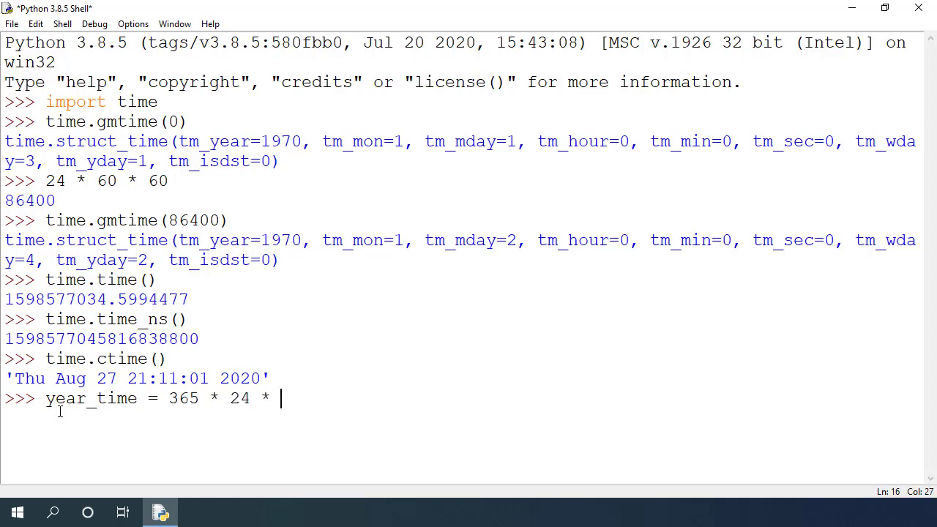
pyautogui.write('60')
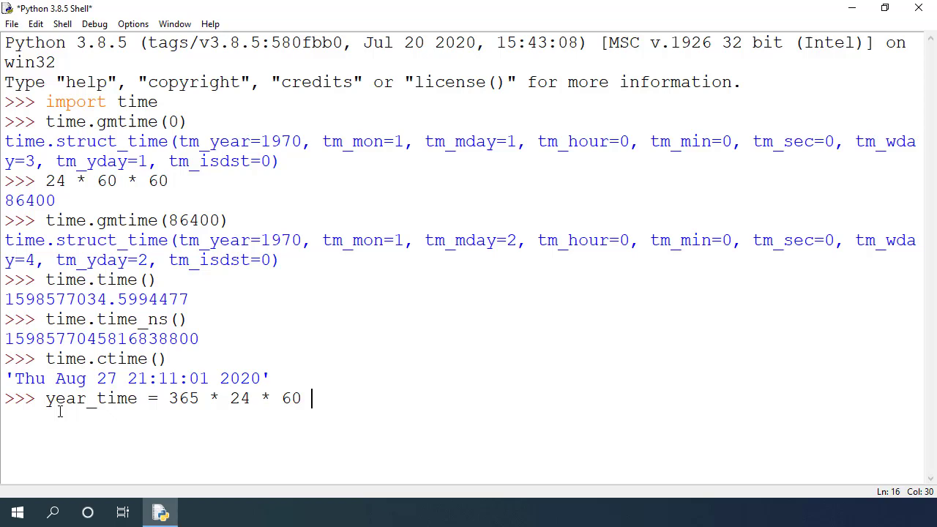
pyautogui.write('* 60')
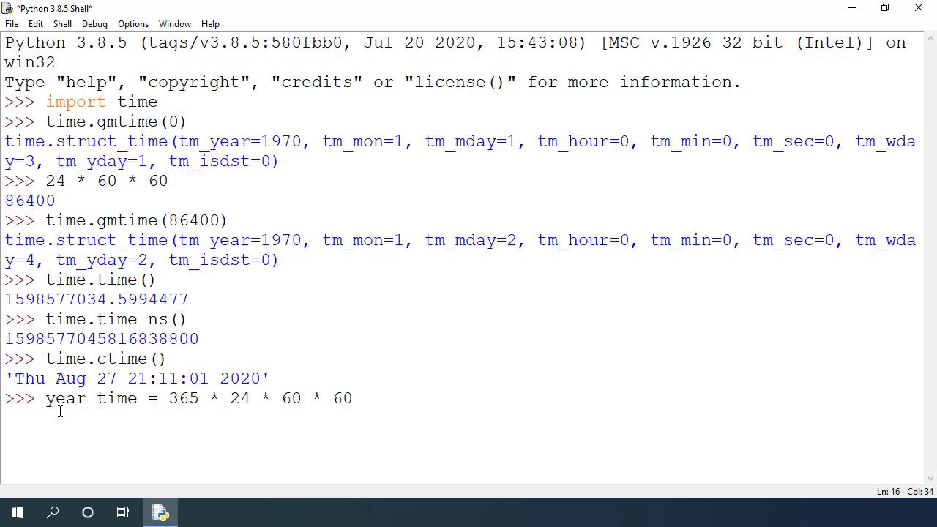
pyautogui.write('year_time')
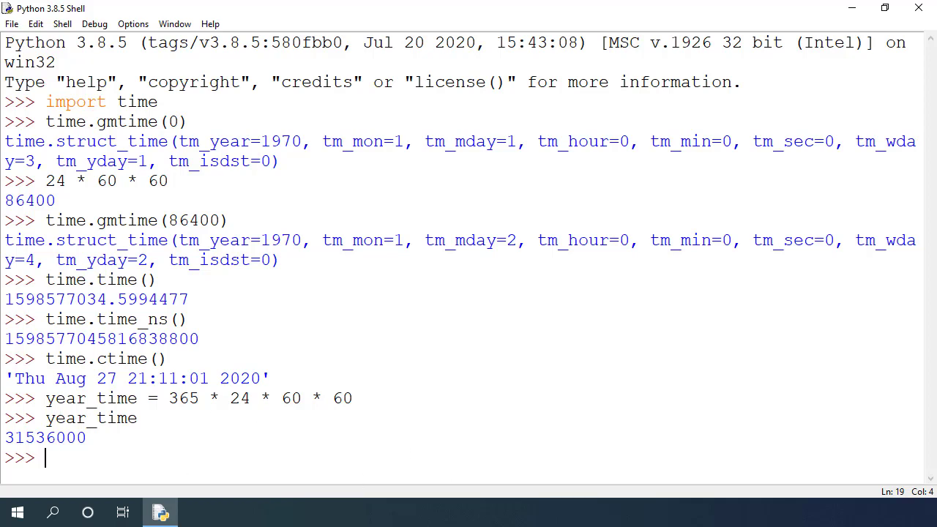
# - Store t1 = time.time() and show time.ctime(t1 + year_time) as Fri Aug 27 21:11:36 2021
pyautogui.write('t')
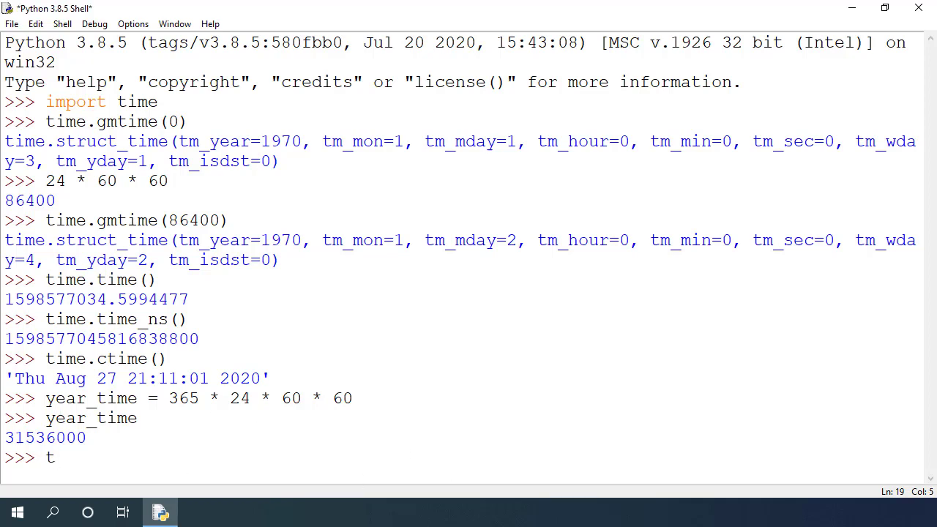
pyautogui.write('1 = time.time(')
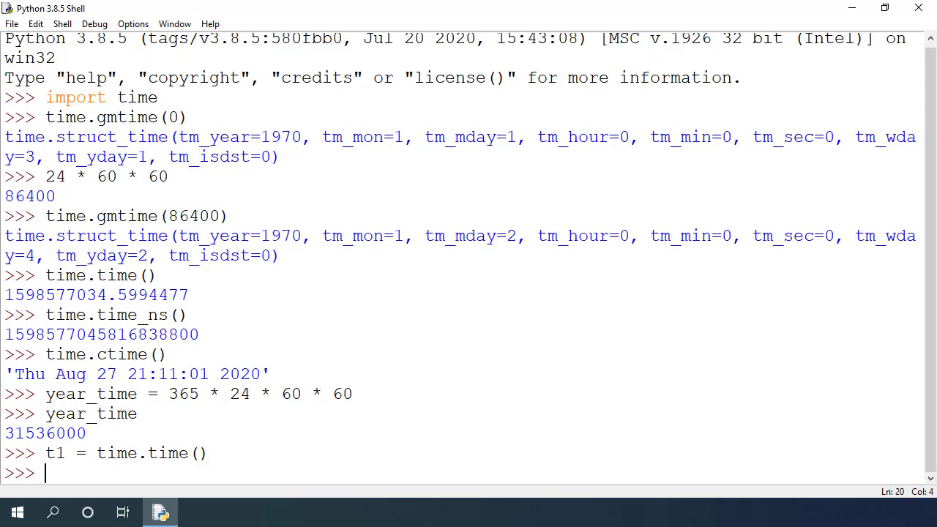
pyautogui.write('t1 + year_time')
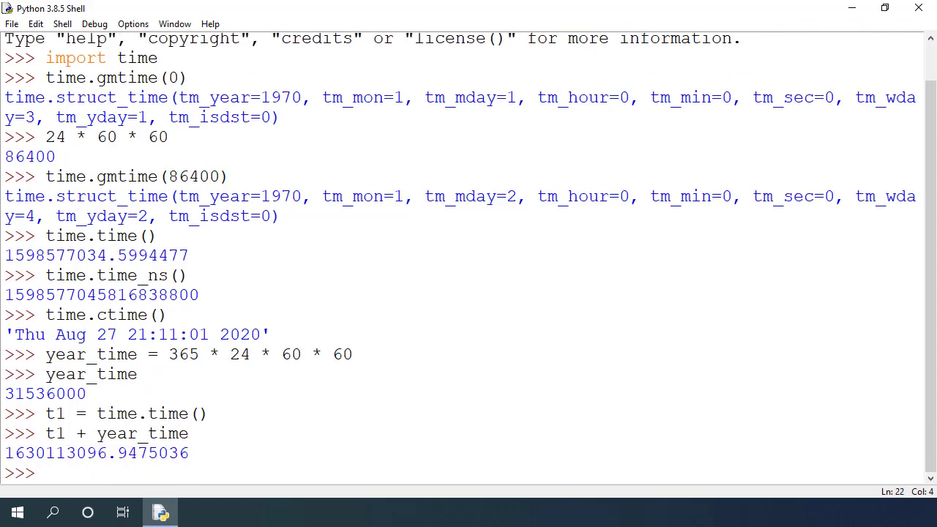
pyautogui.write('time.')
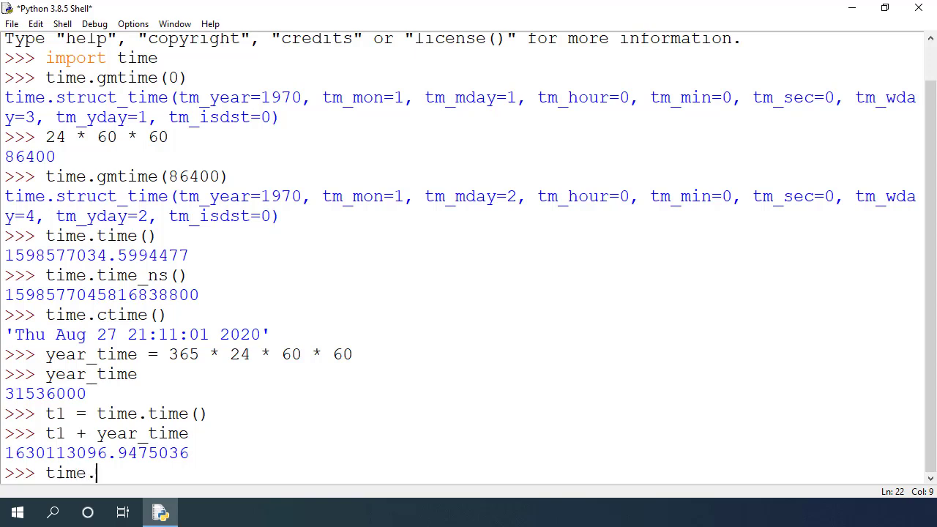
pyautogui.write('ctime(t1 +')
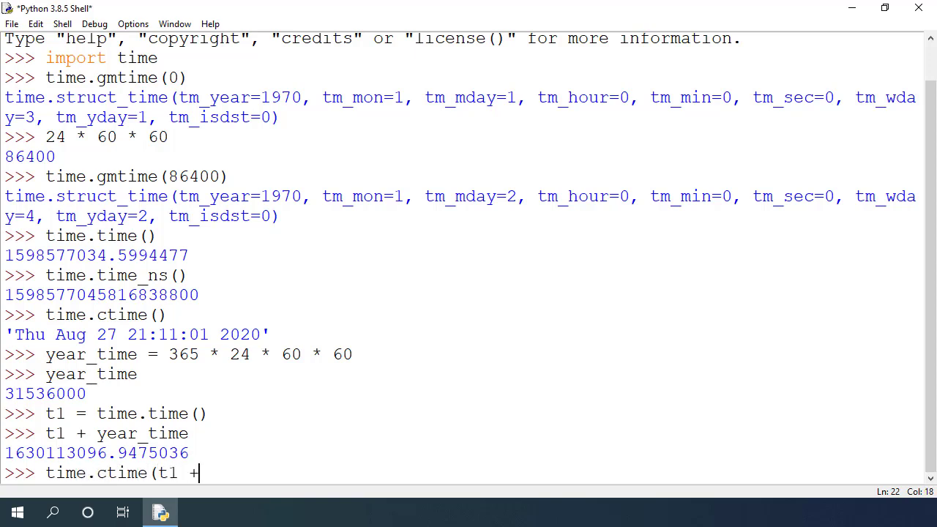
pyautogui.write('year_time')
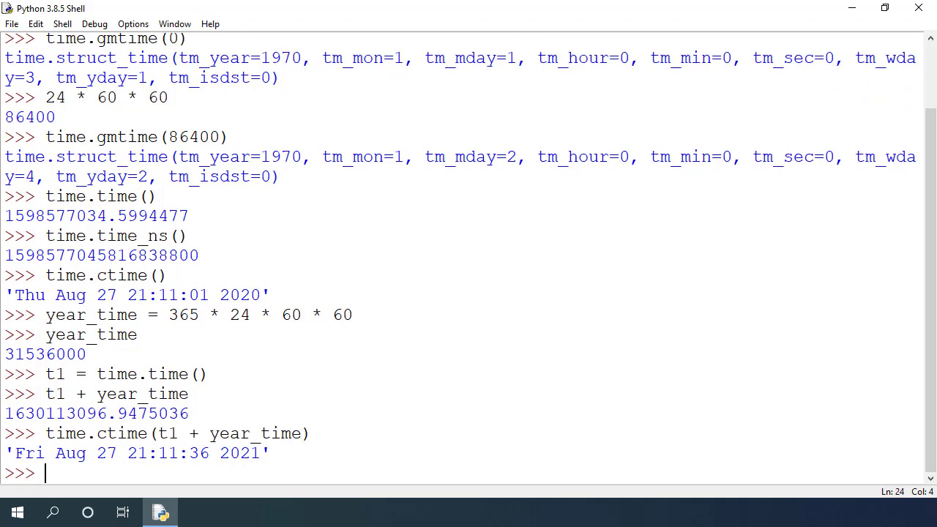
pyautogui.moveTo(726, 408)
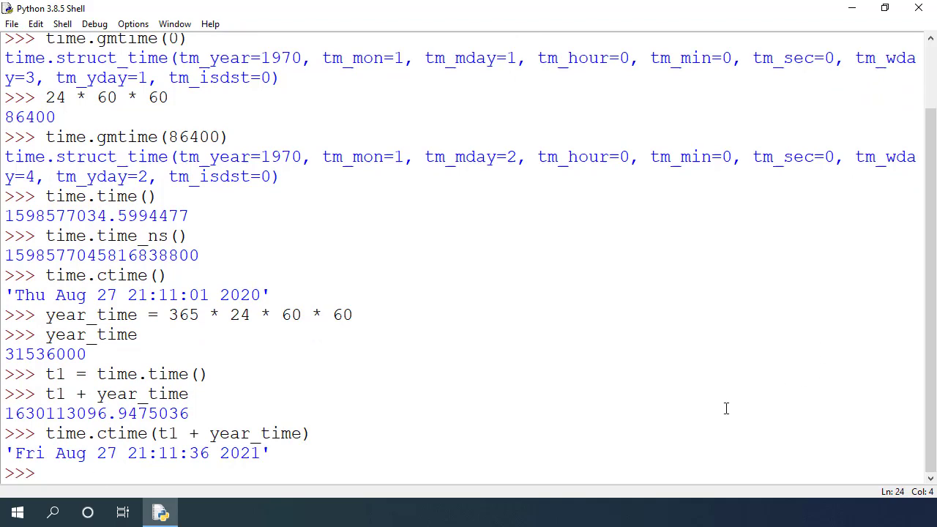
pyautogui.doubleClick(239, 452)
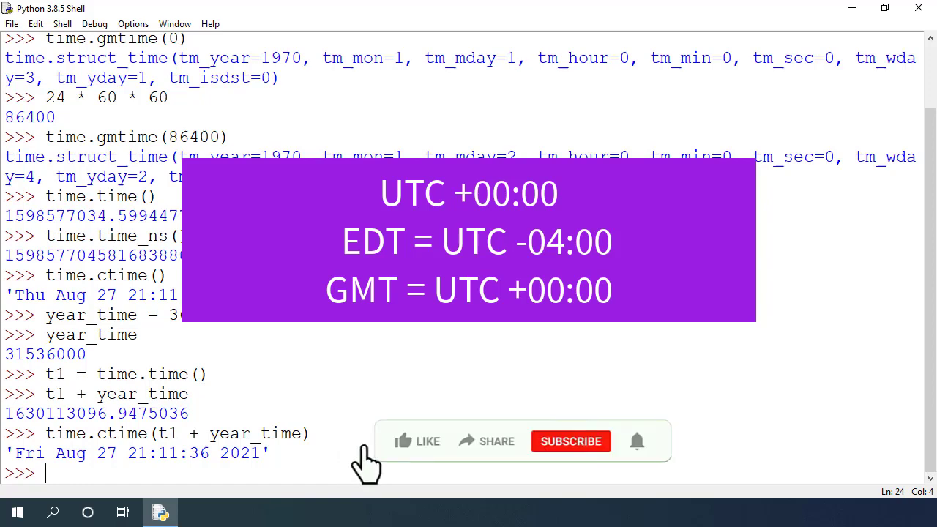
pyautogui.click(416, 440)
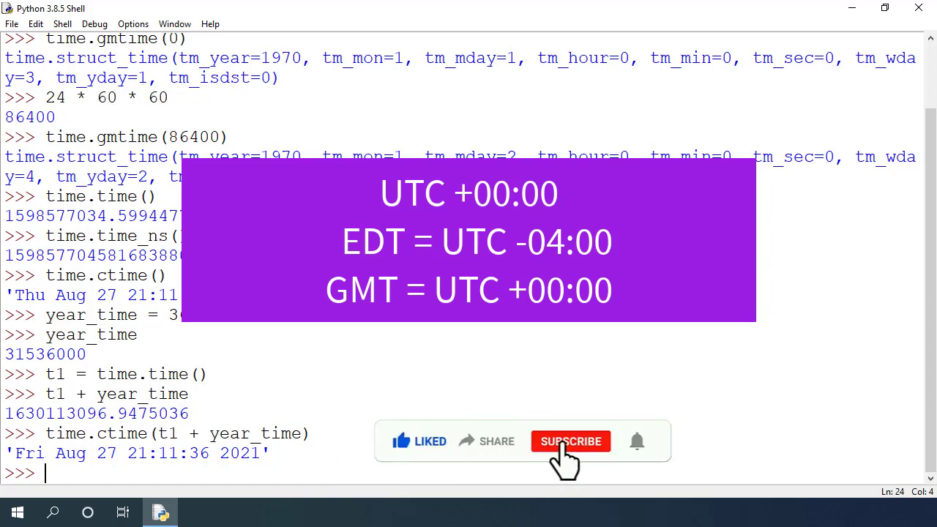
pyautogui.click(571, 441)
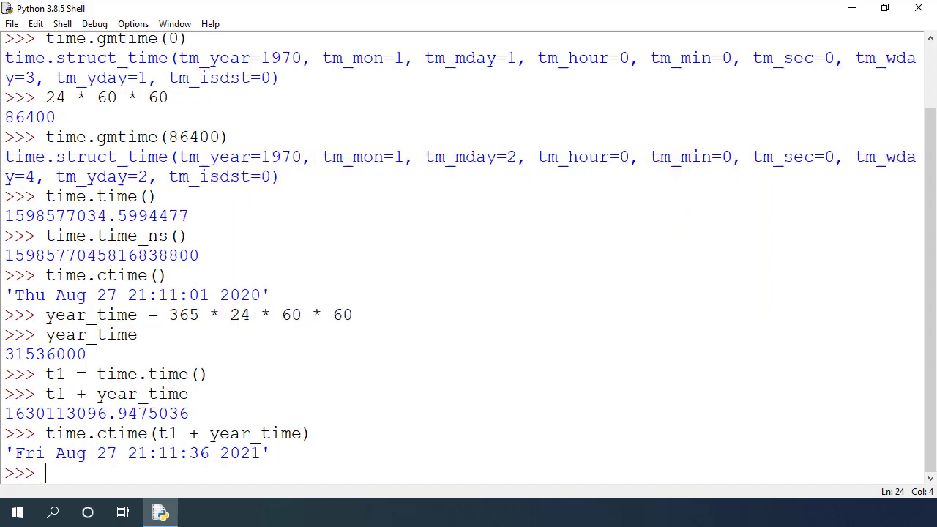
# - Run time.localtime() and point out the Aug 27, 2020 fields in the result
pyautogui.write('ti')
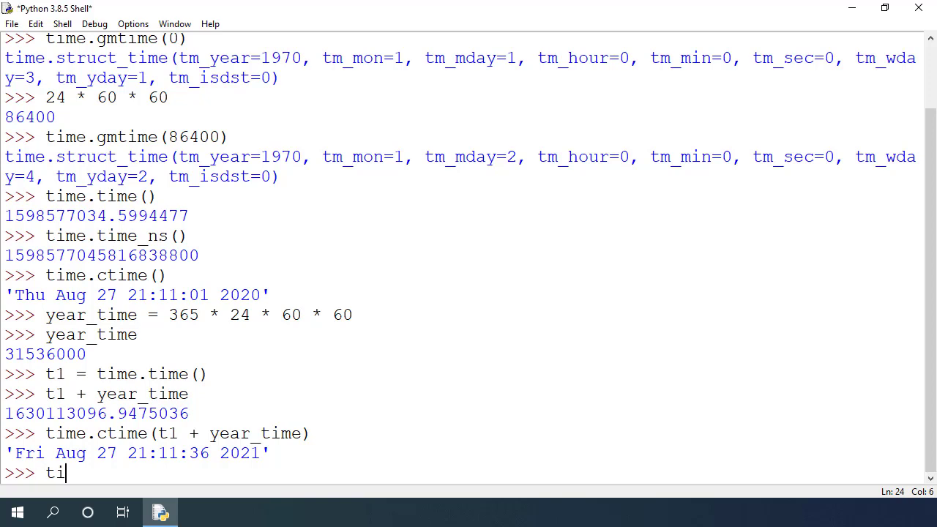
pyautogui.write('me.localtime(')
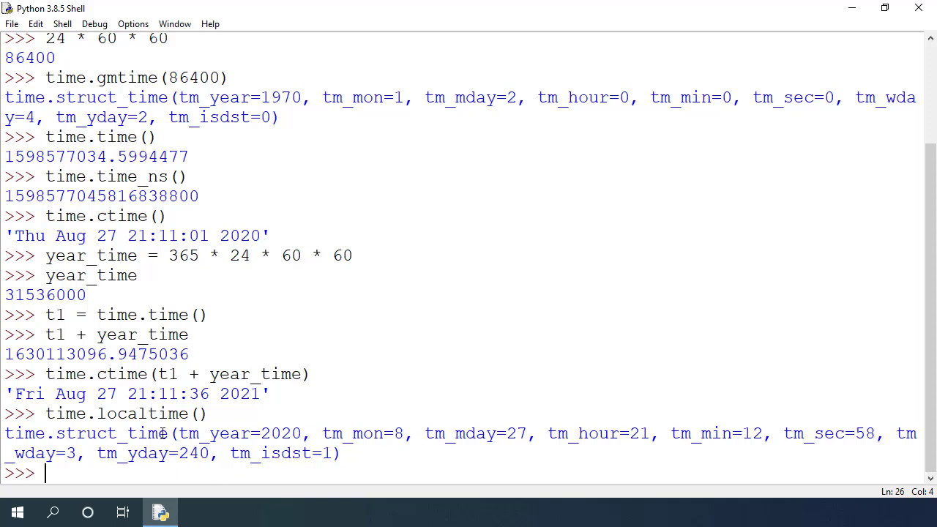
pyautogui.doubleClick(88, 433)
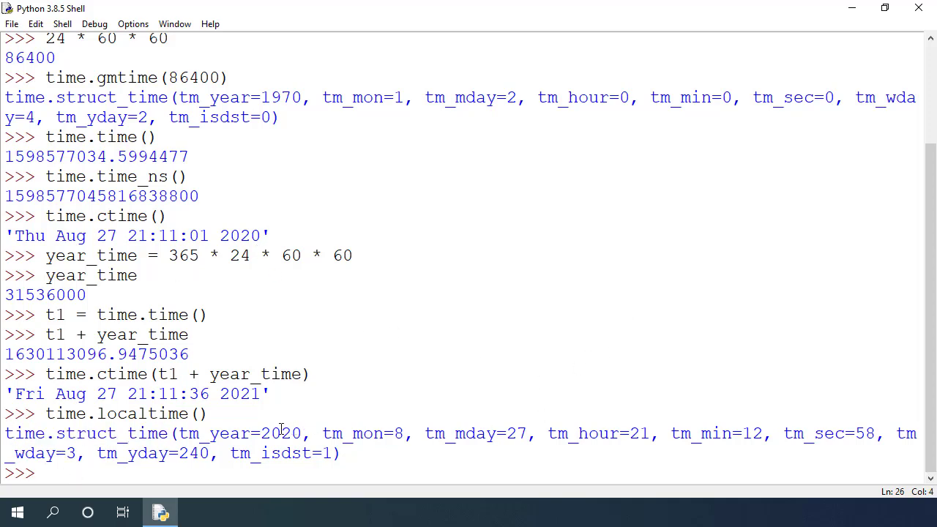
pyautogui.doubleClick(281, 433)
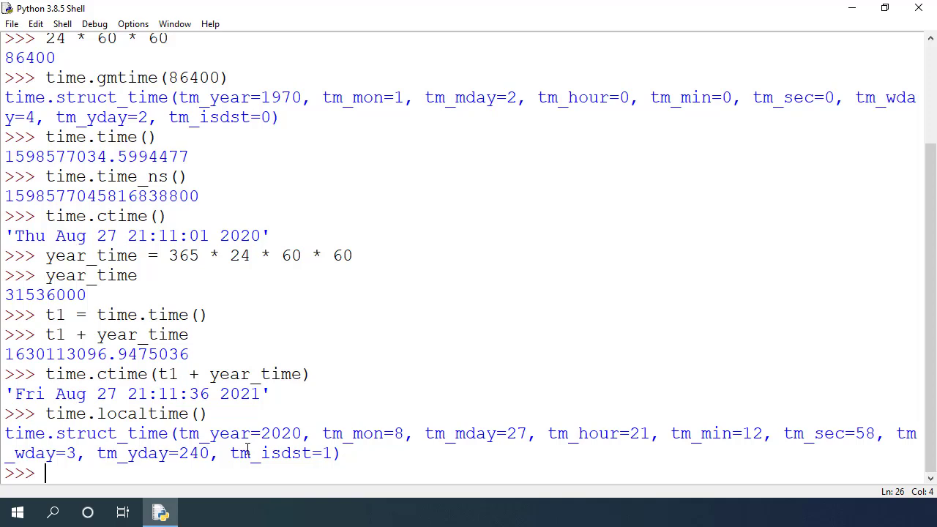
# - Run time.localtime(0), correcting a typo, to get December 31, 1969, 19:00
pyautogui.write('time.loca')
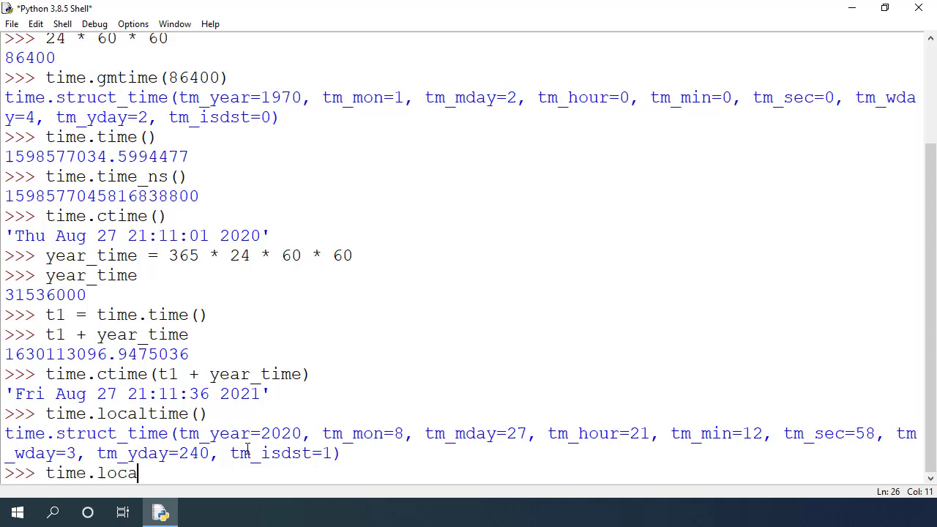
pyautogui.press('backspace')
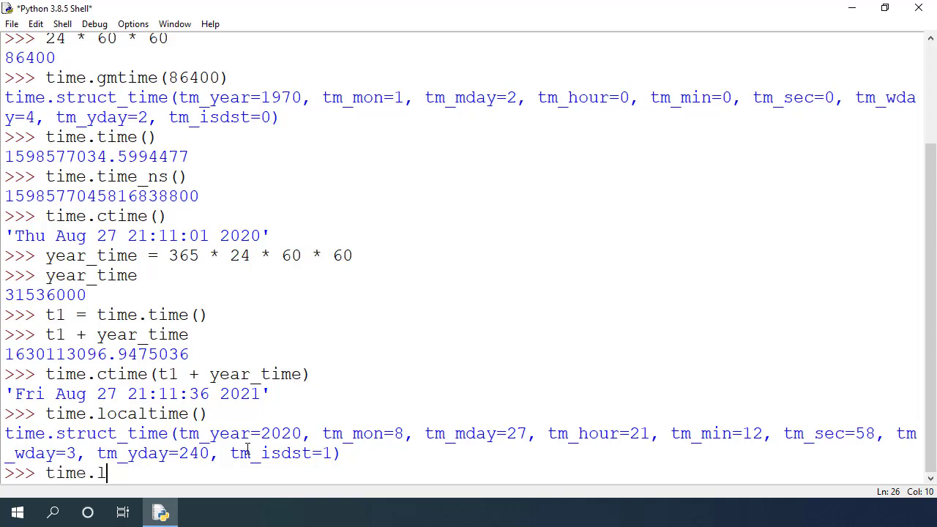
pyautogui.write('ocaltime(')
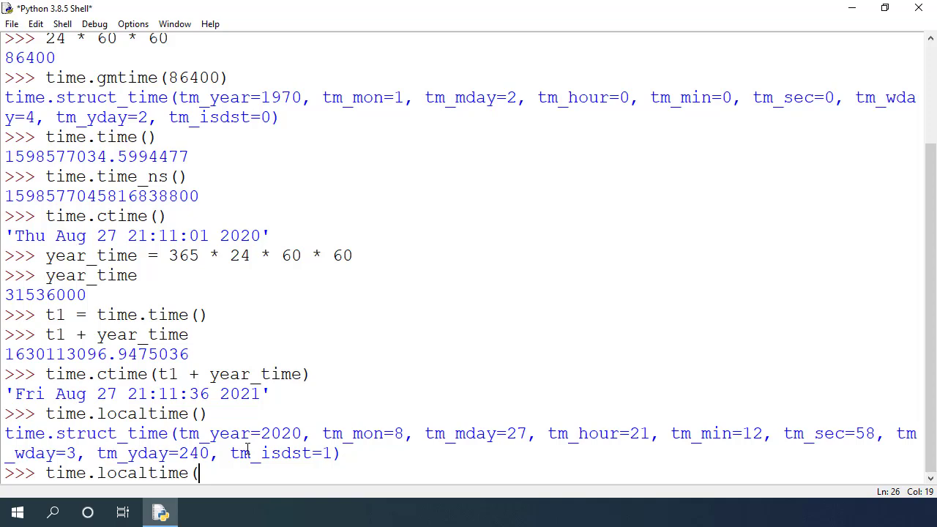
pyautogui.write('0)')
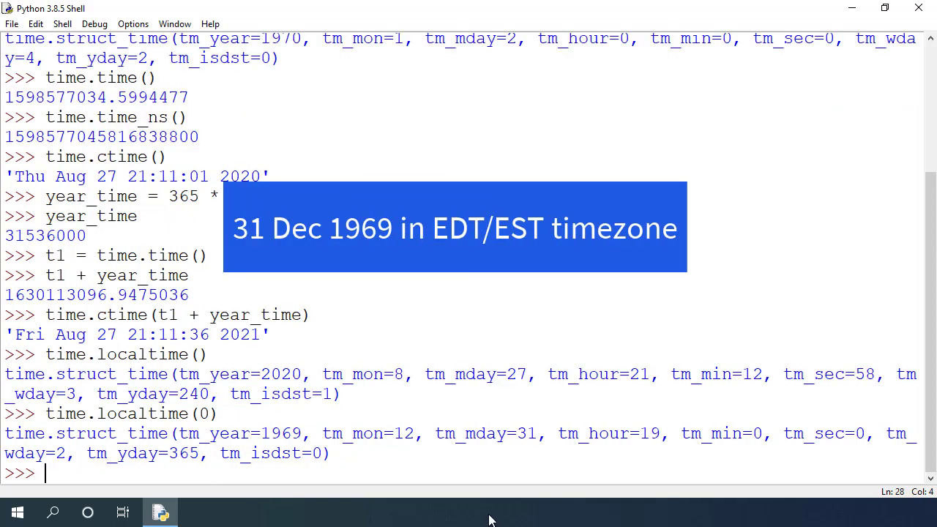
pyautogui.doubleClick(281, 433)
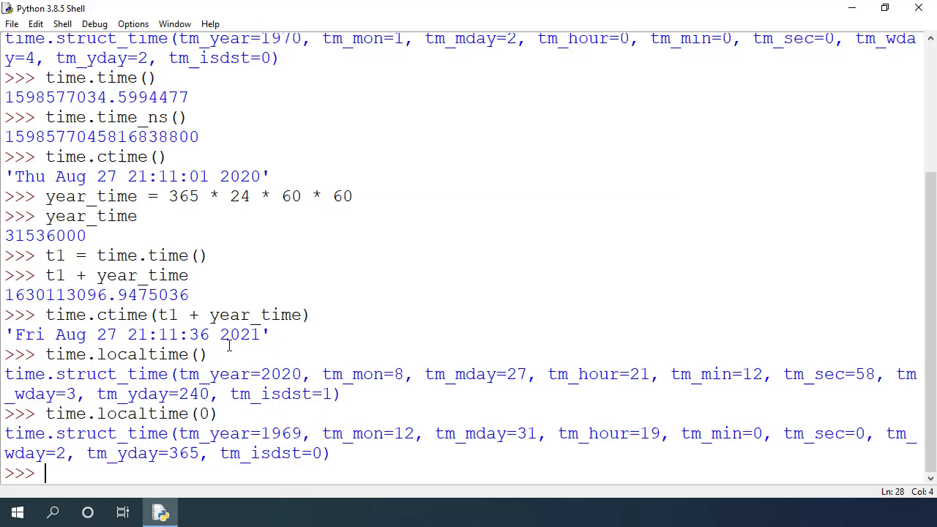
# - Run time.gmtime() for the current UTC time and time.gmtime(0) for January 1, 1970, 00:00
pyautogui.write('time.gmti')
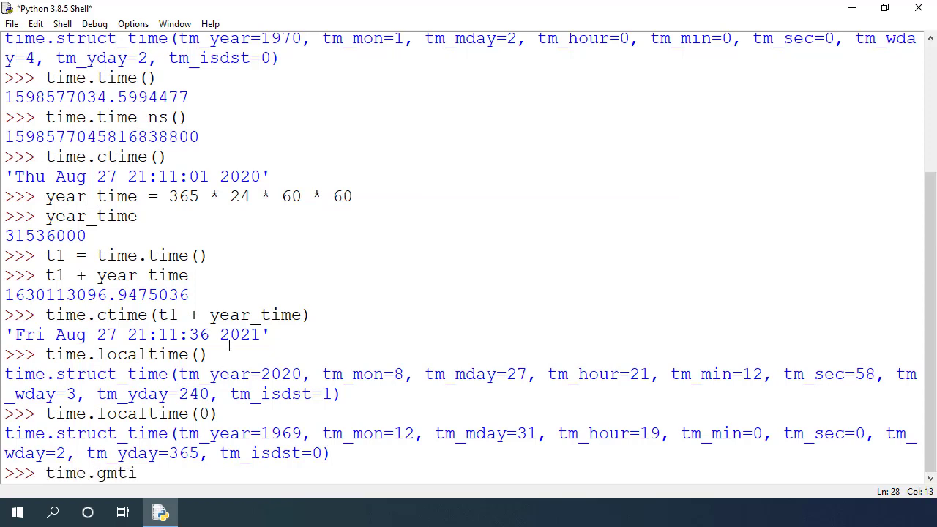
pyautogui.write('me()')
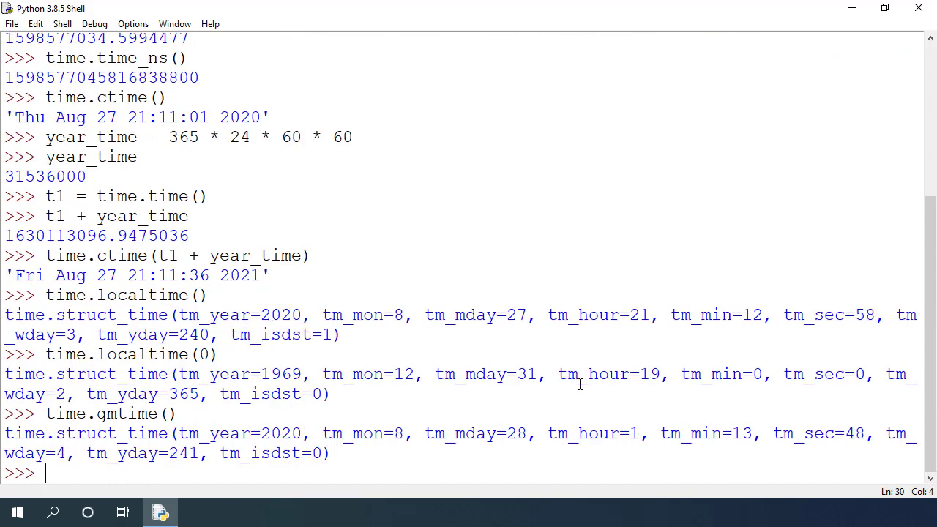
pyautogui.write('time.g')
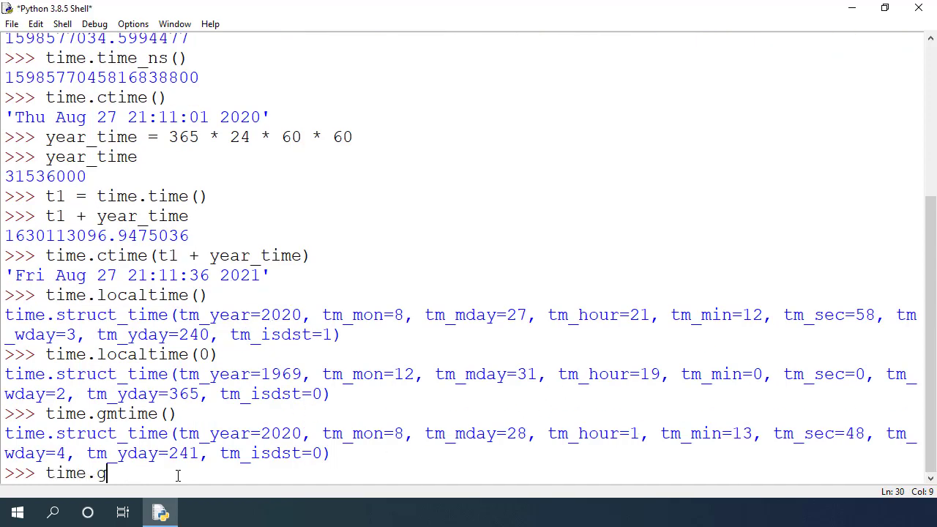
pyautogui.write('mtime9')
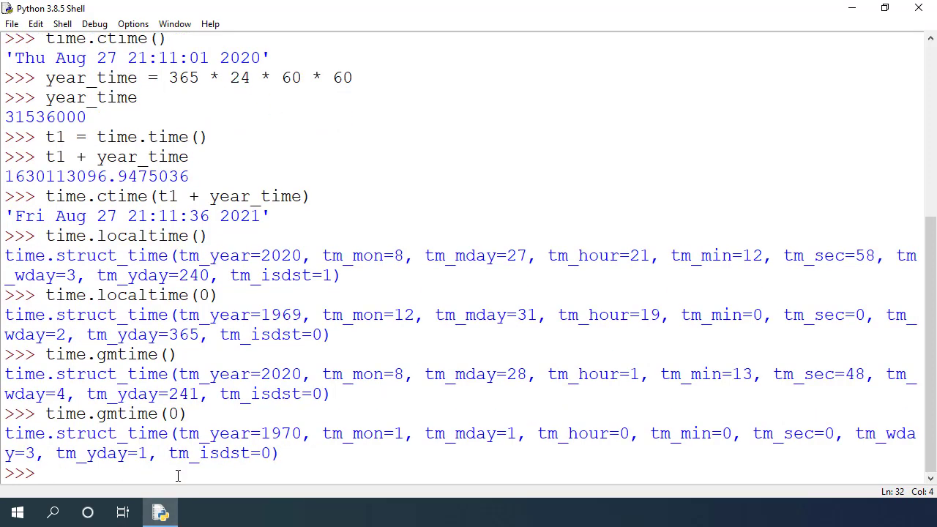
pyautogui.doubleClick(505, 433)
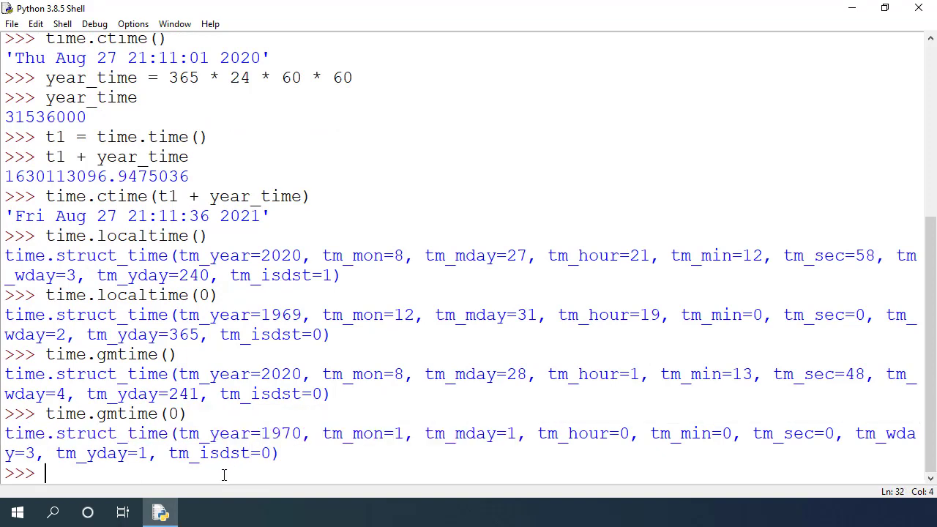
# - Read tm_zone as 'Eastern Daylight Time' from localtime() and 'UTC' from gmtime()
pyautogui.write('time.')
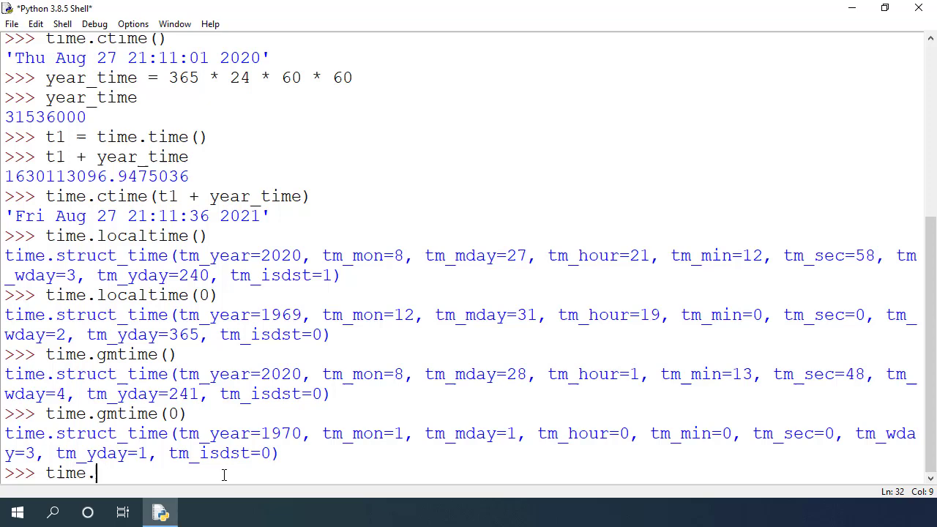
pyautogui.write('localtime().t')
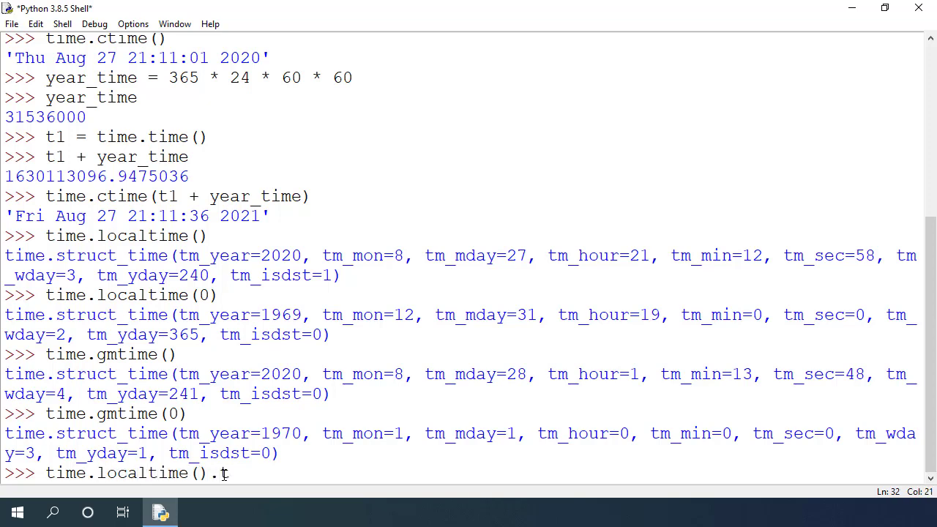
pyautogui.write('m_zone')
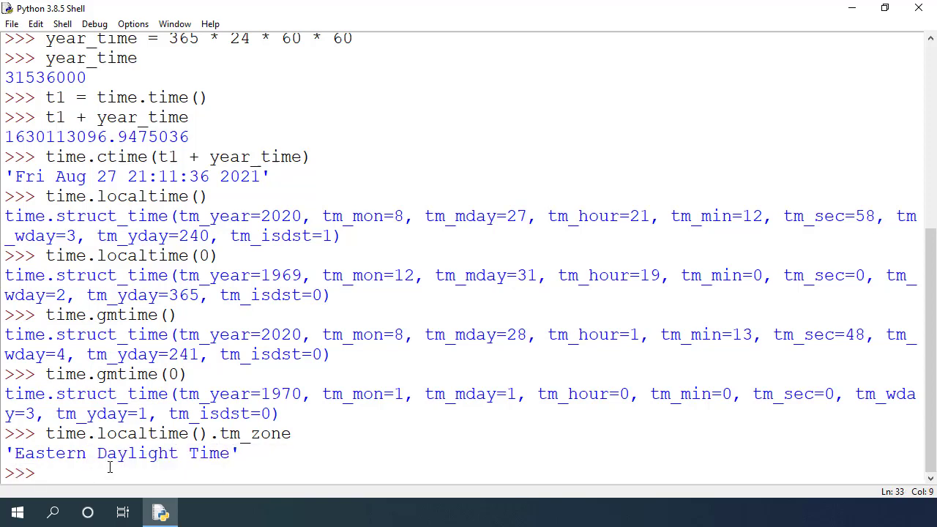
pyautogui.write('time')
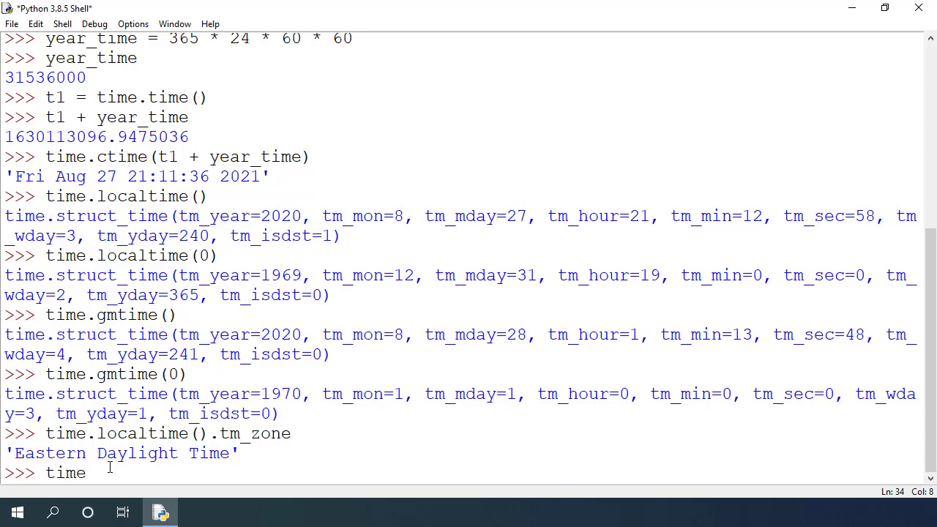
pyautogui.write('.gmtime().t')
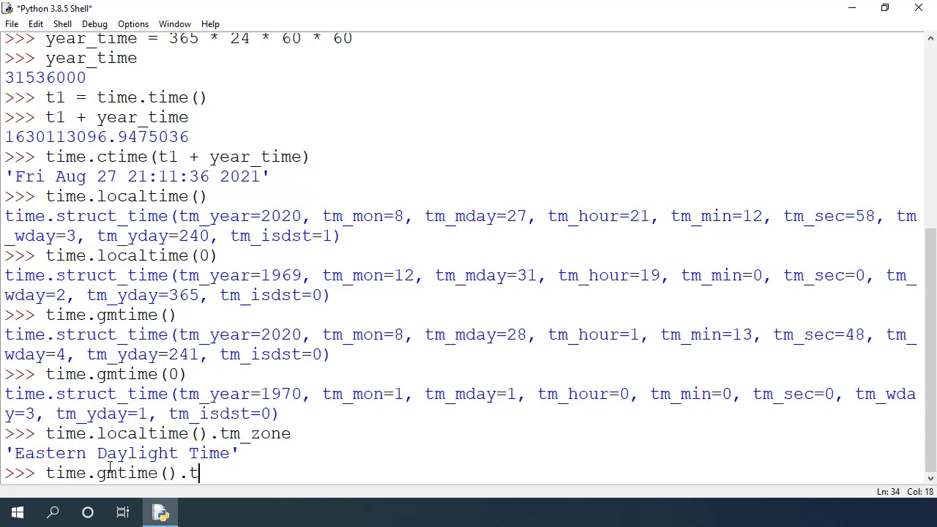
pyautogui.press('enter')
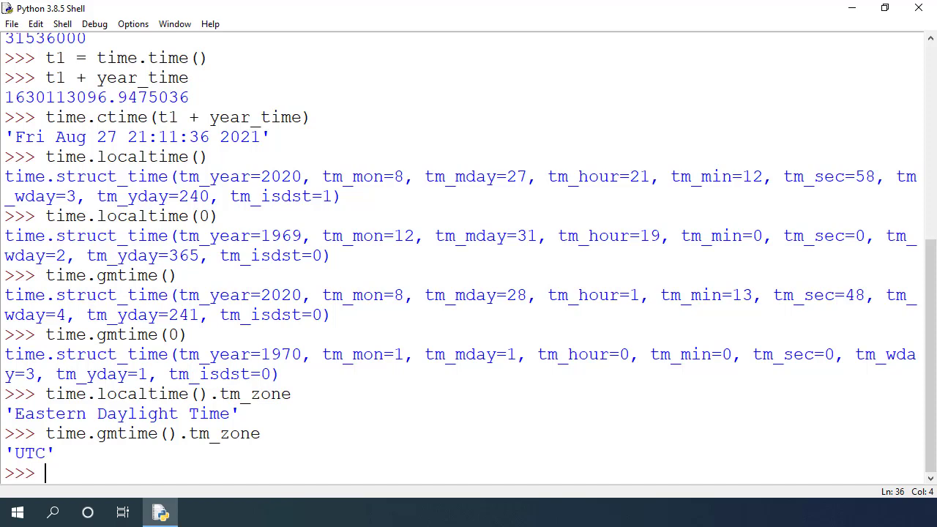
# - Read localtime().tm_gmtoff as -14400 and divide 14400 / 60 / 60 to get 4.0 hours
pyautogui.write('time.localt')
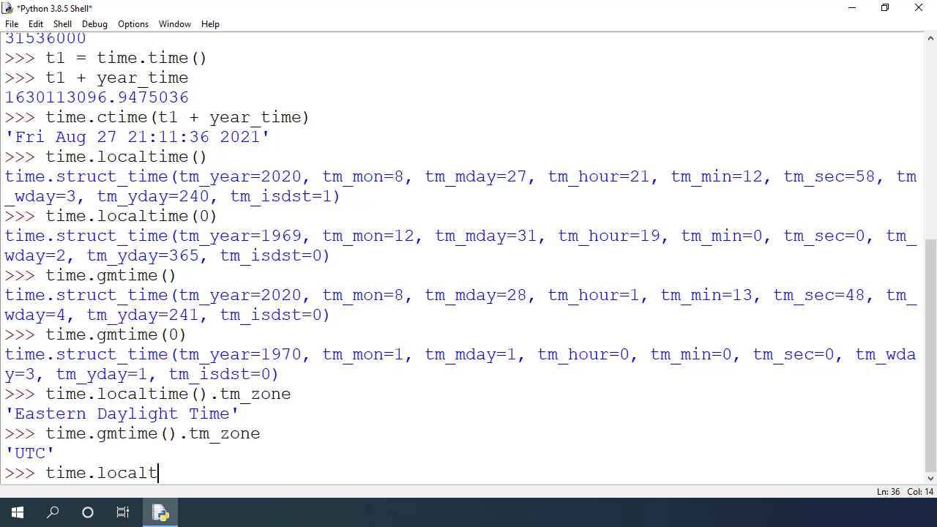
pyautogui.write('ime().tm')
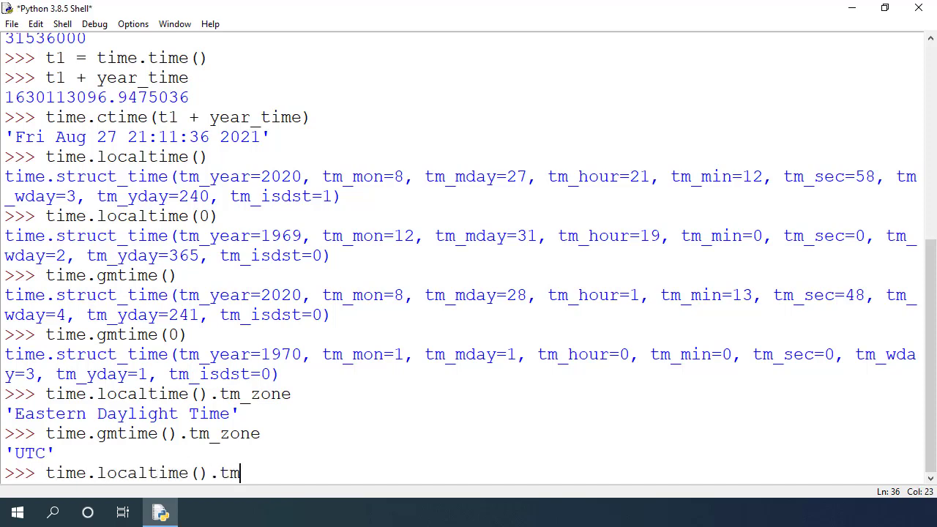
pyautogui.write('_gmtoff')
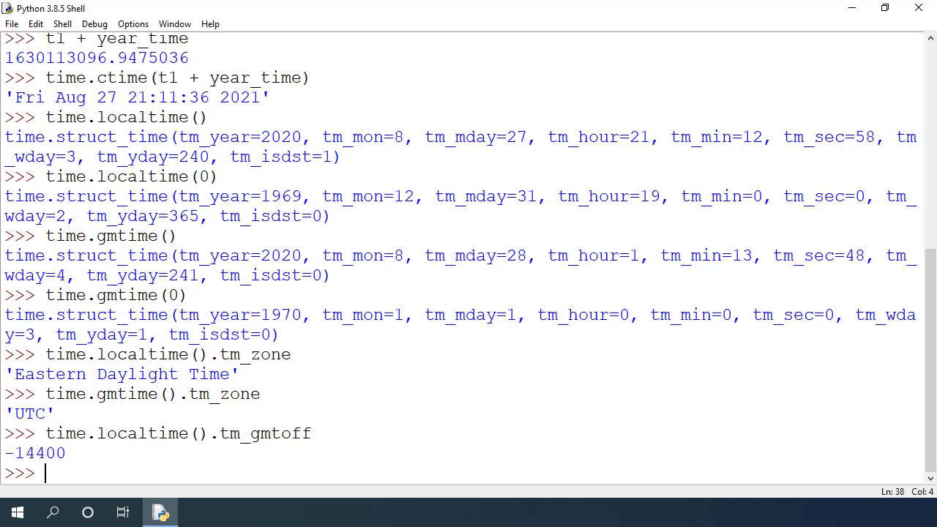
pyautogui.write('14')
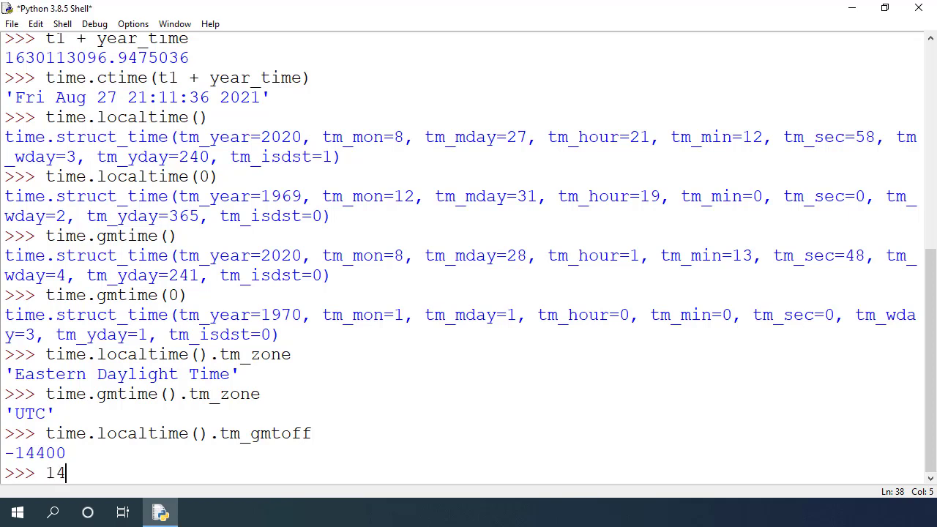
pyautogui.write('400')
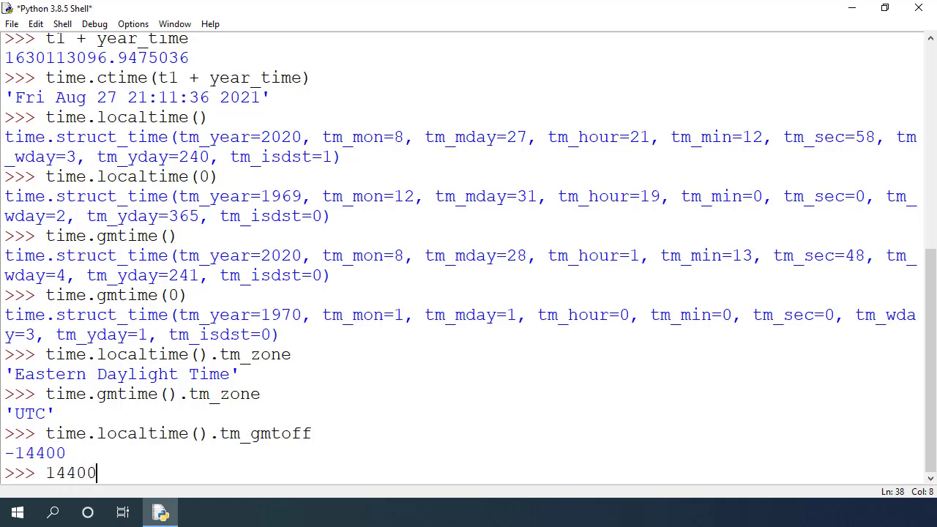
pyautogui.write('/ 60')
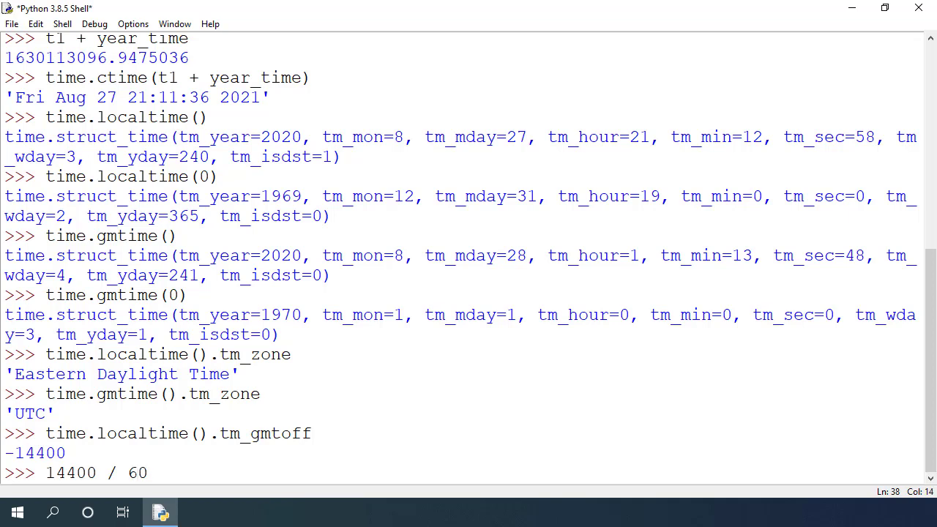
pyautogui.write('/ 60')
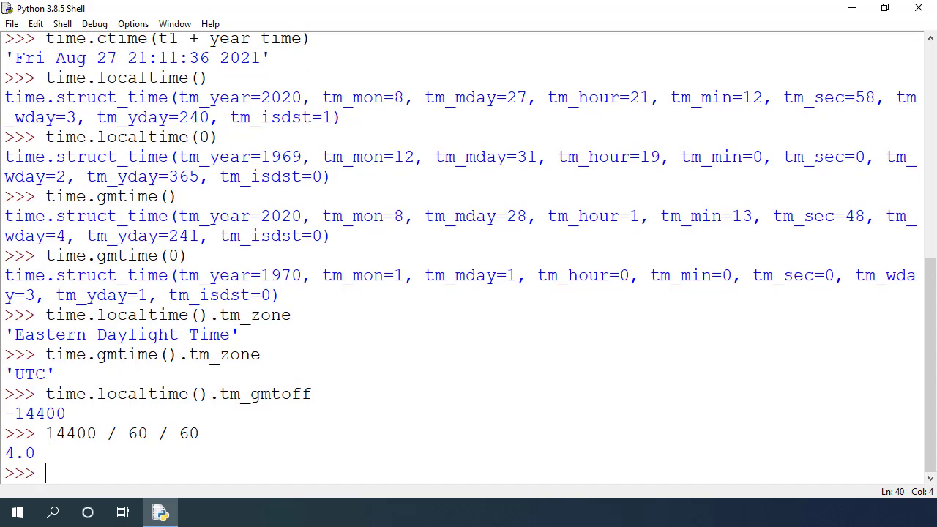
# - Read time.gmtime().tm_gmtoff to show the UTC offset is 0
pyautogui.write('time')
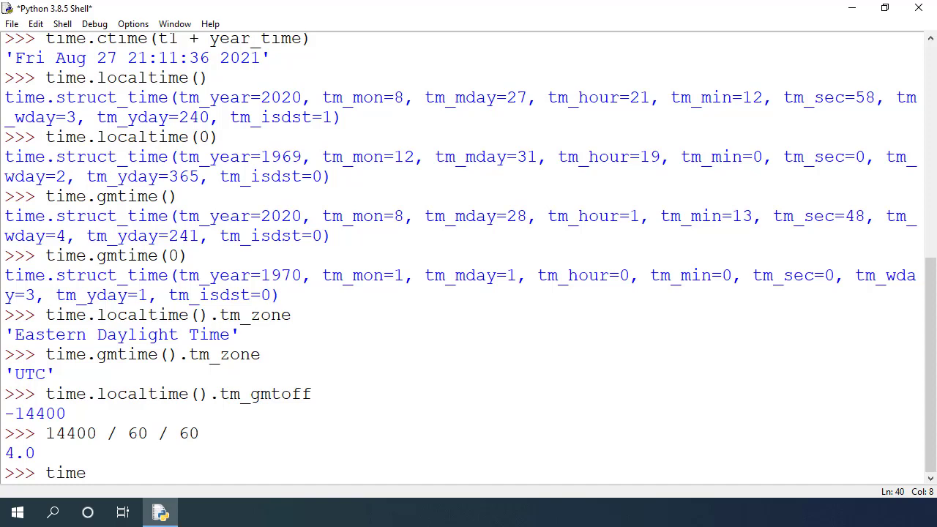
pyautogui.write('.gmt')
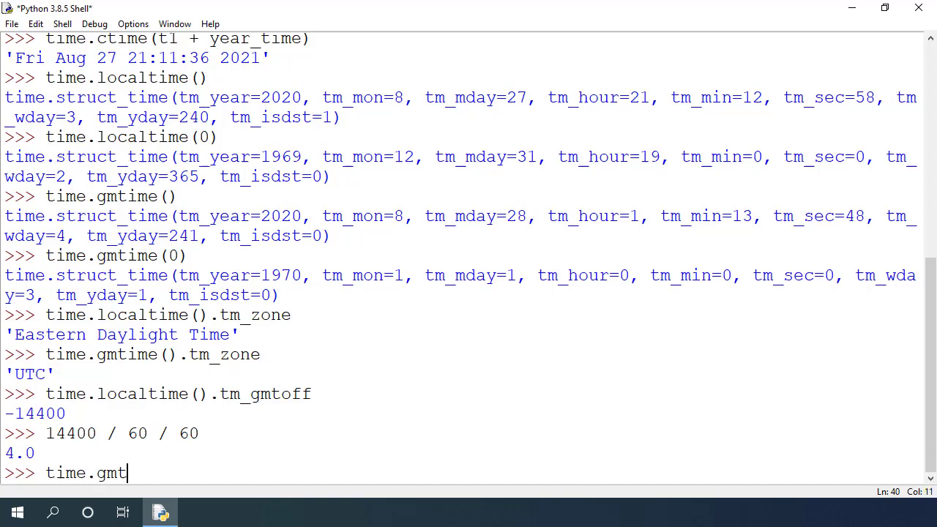
pyautogui.write('ime().tm_o')
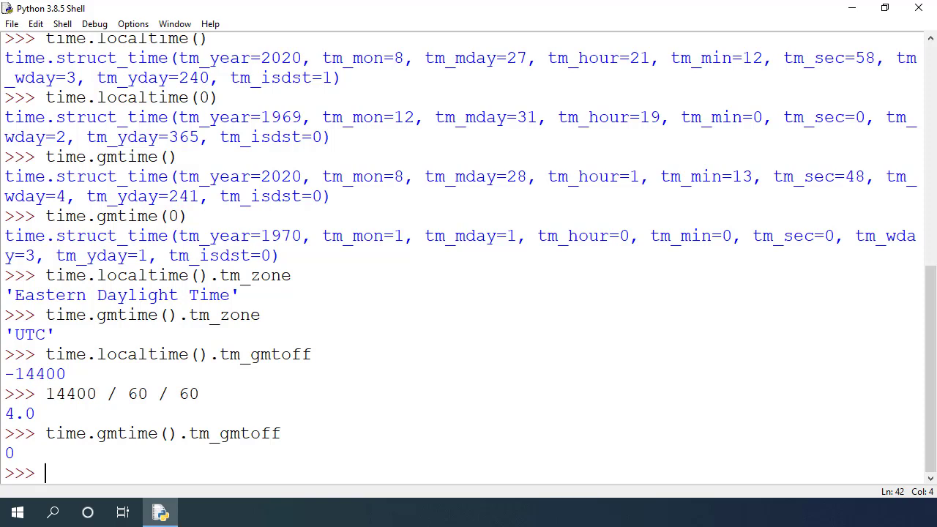
# - Call time.perf_counter() twice, getting 510.792604 then 519.6048869
pyautogui.write('time.pe')
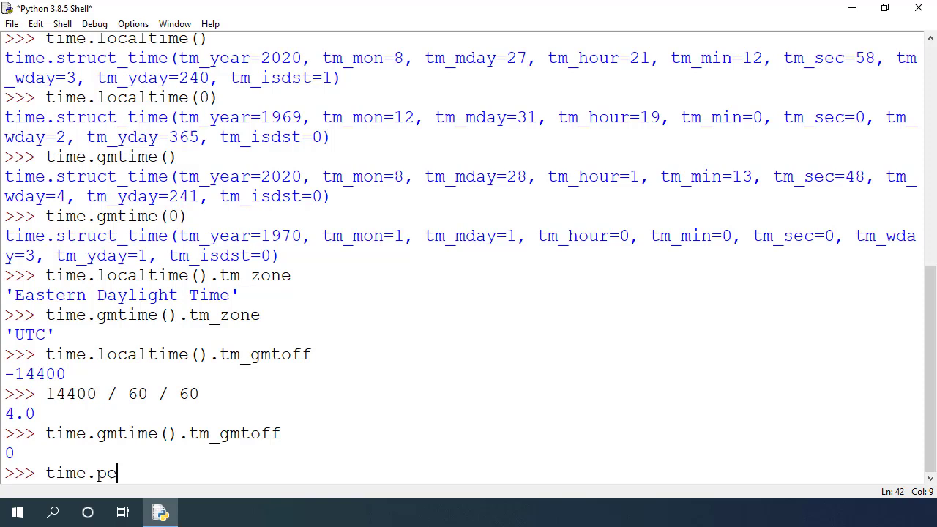
pyautogui.write('rf_counter()')
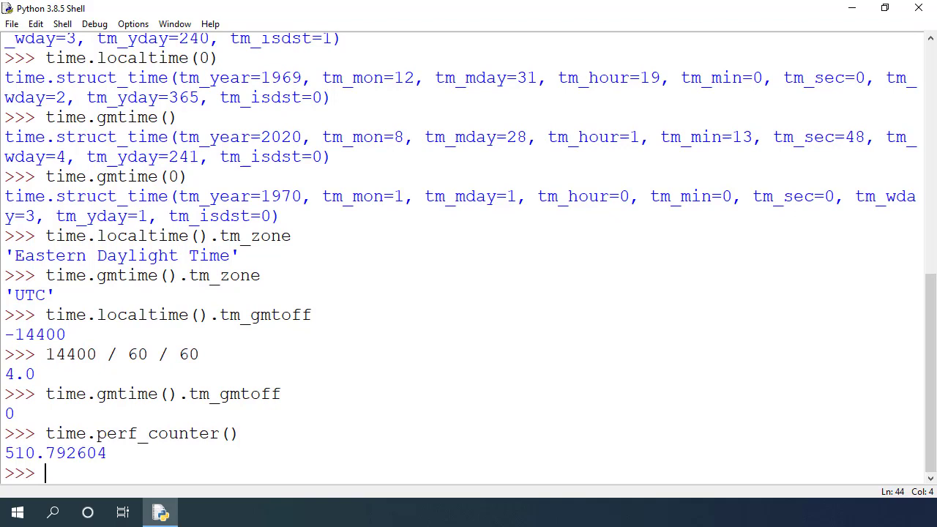
pyautogui.write('time.')
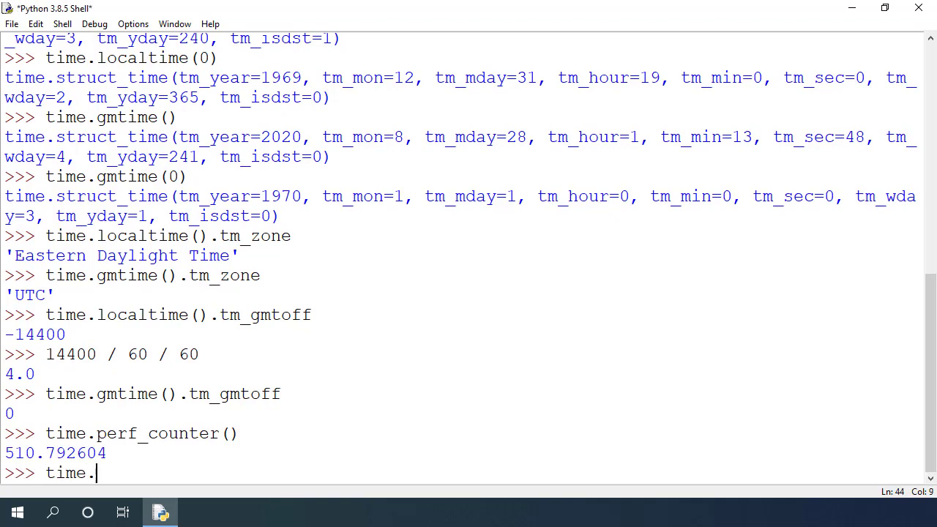
pyautogui.write('perf_counter(')
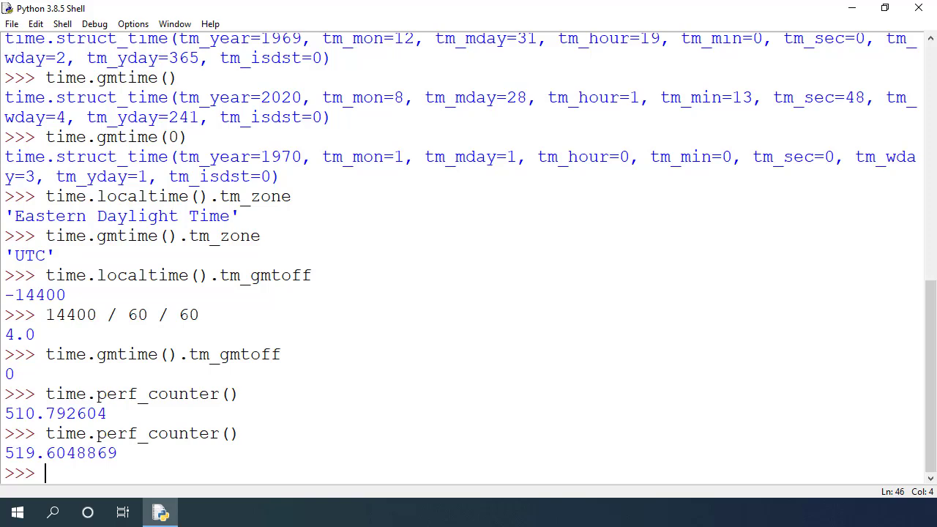
pyautogui.doubleClick(81, 453)
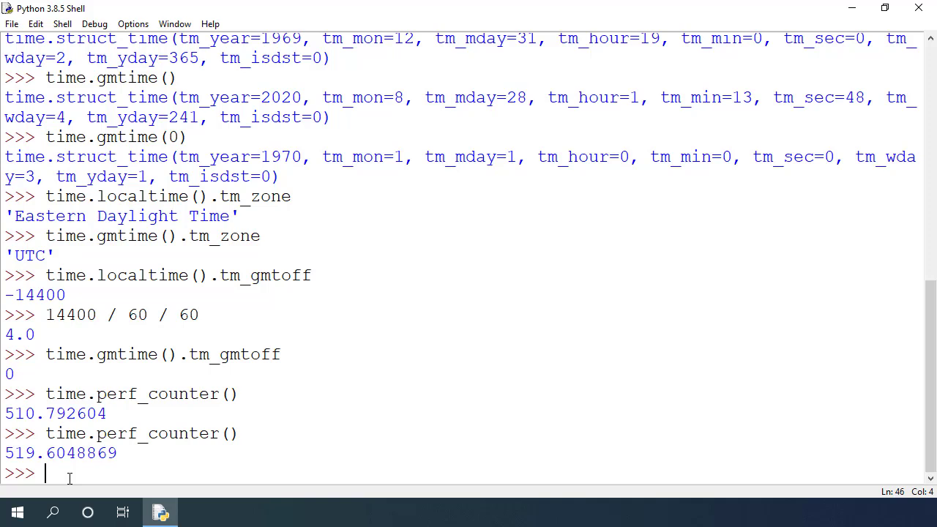
# - Start def squares(x): with an empty squares = [] list
pyautogui.write('def')
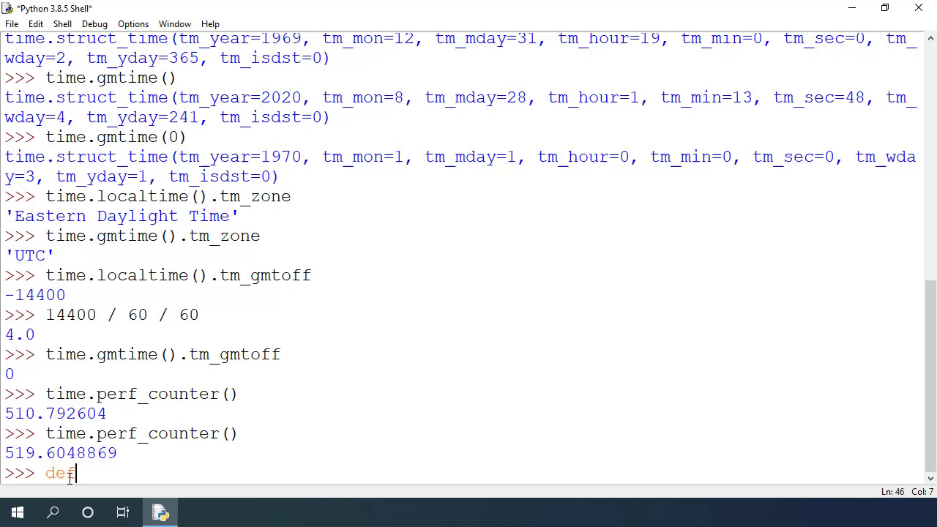
pyautogui.write('squares')
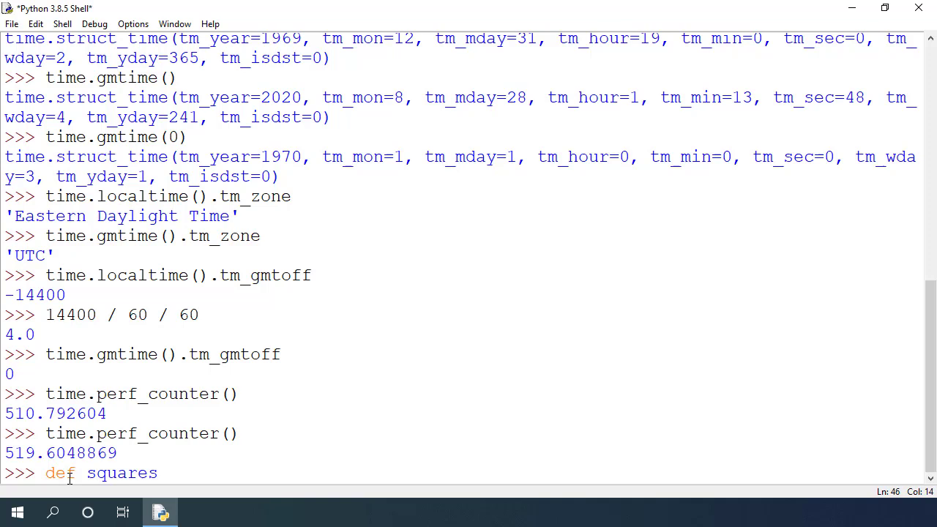
pyautogui.write('(x):')
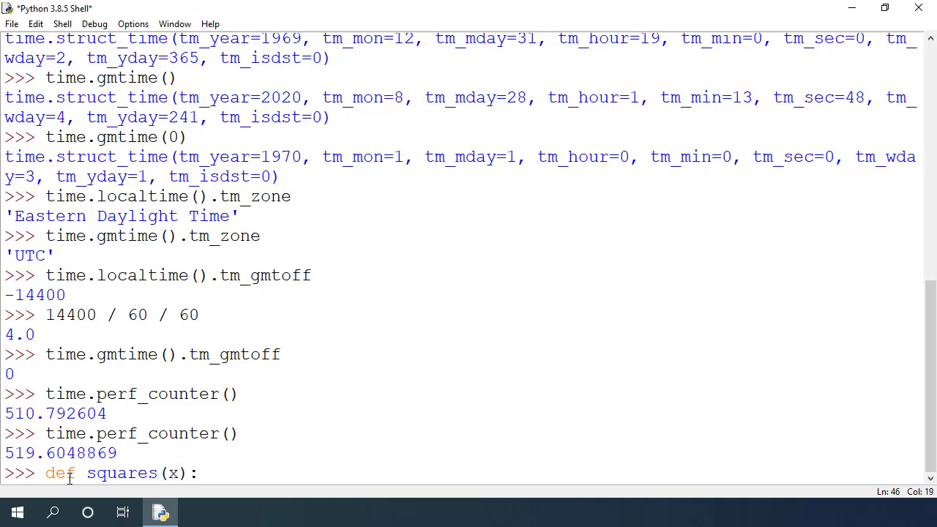
pyautogui.press('enter')
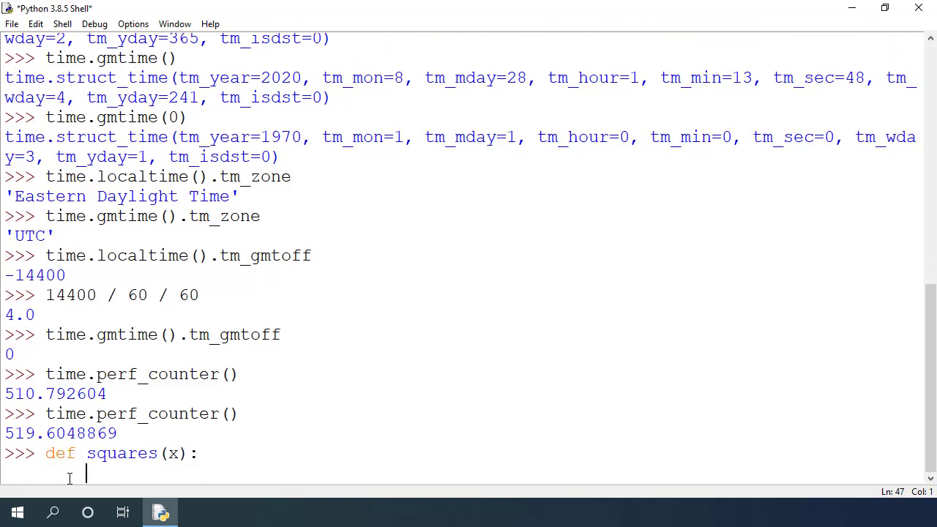
pyautogui.write('squares')
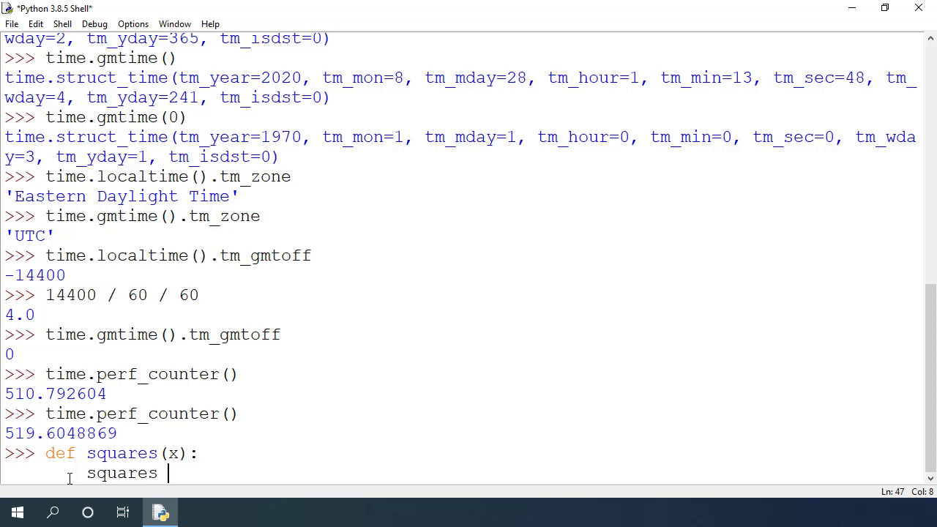
pyautogui.write('= []')
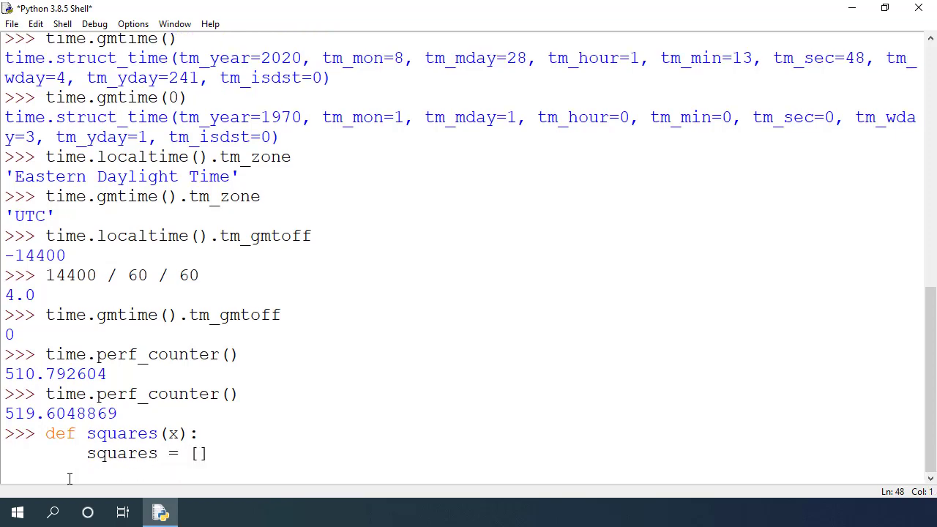
# - Add a for num in range(x) loop appending x * x, then begin def calculate(x)
pyautogui.write('for n')
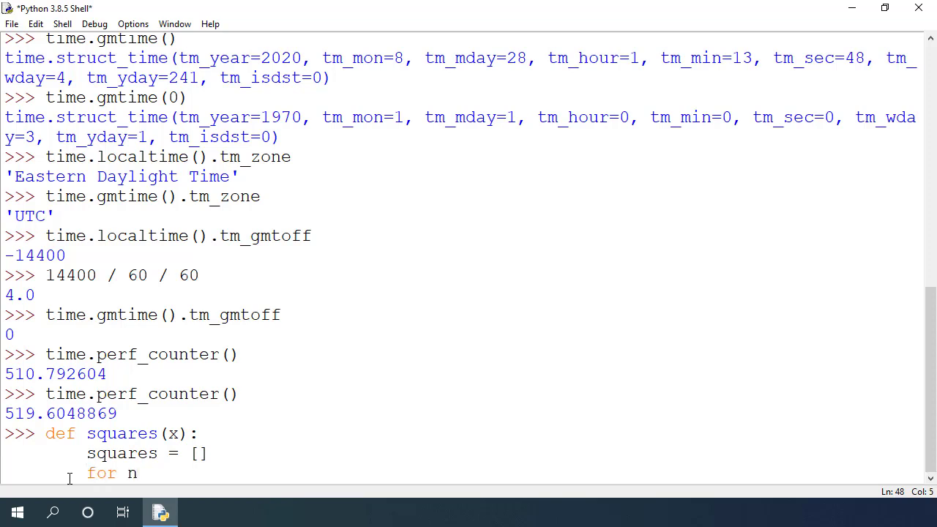
pyautogui.write('um in range(')
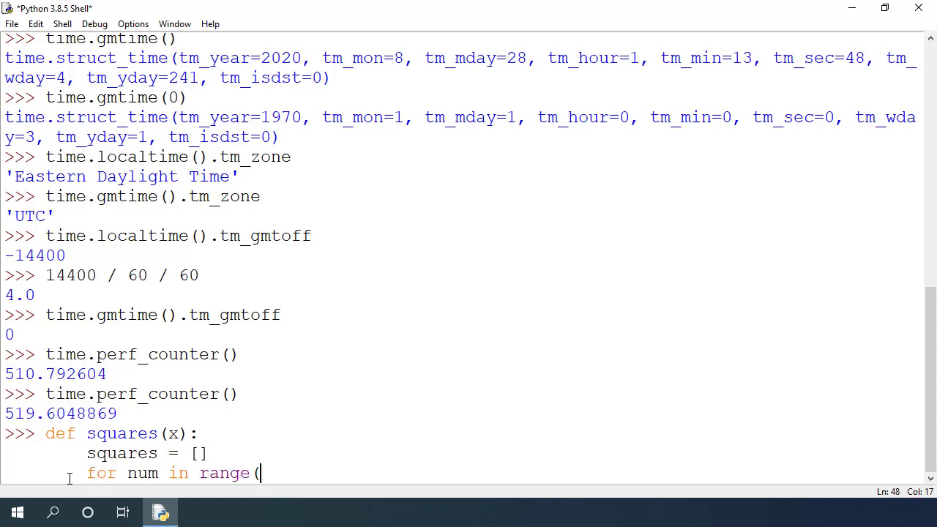
pyautogui.write('x):')
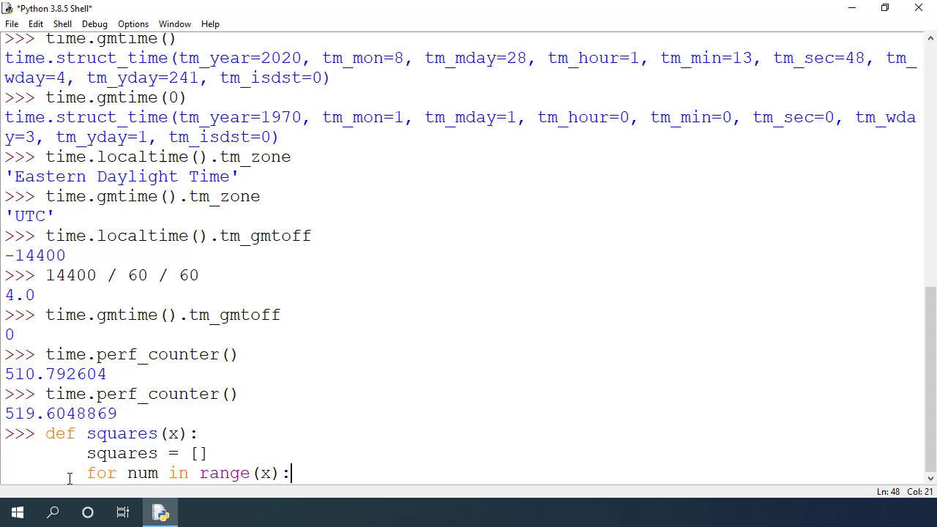
pyautogui.press('enter')
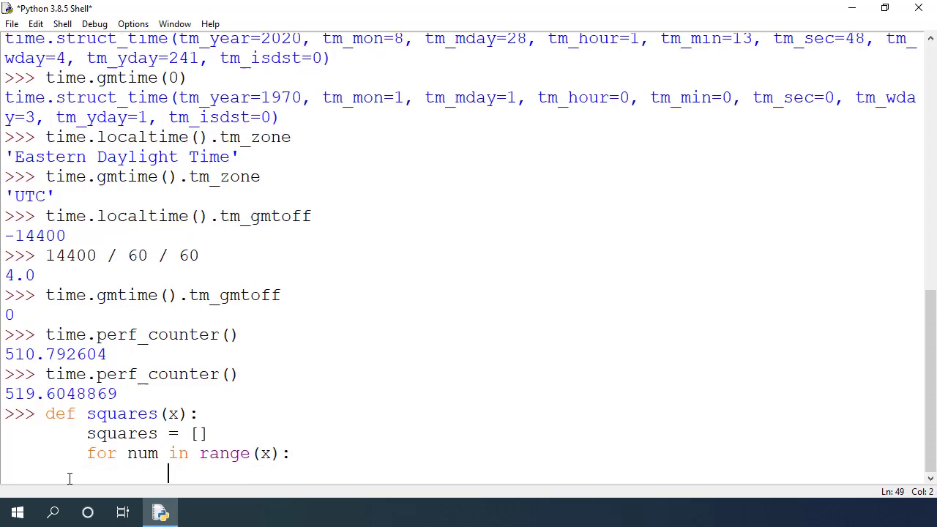
pyautogui.write('squares.append(x * x')
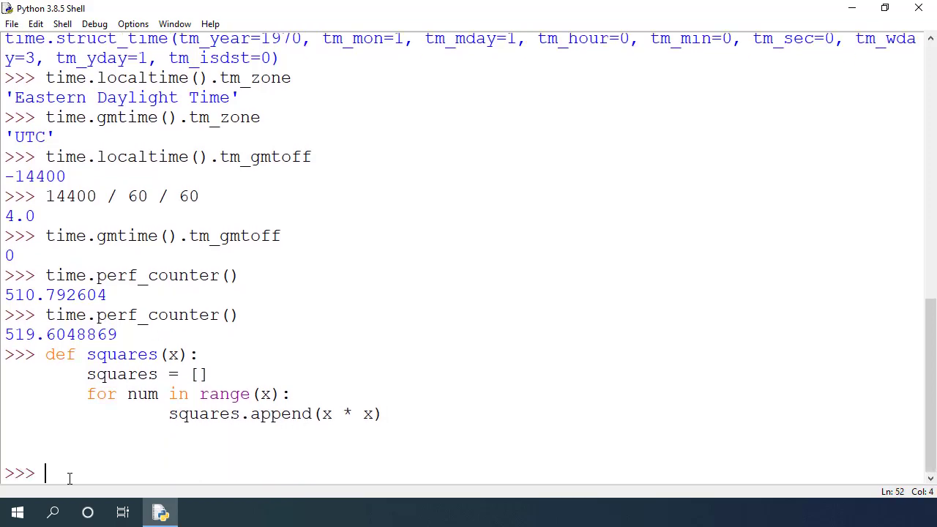
pyautogui.write('d')
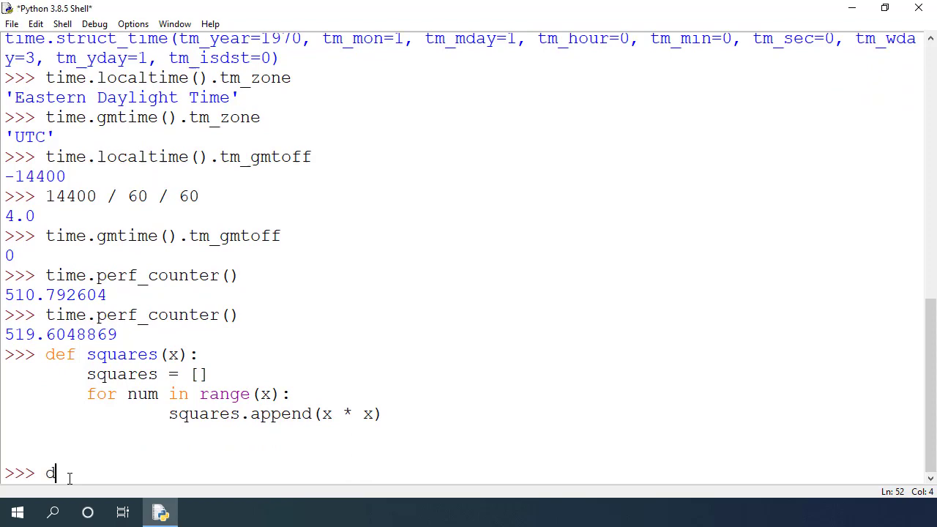
pyautogui.write('ef calculate(x):')
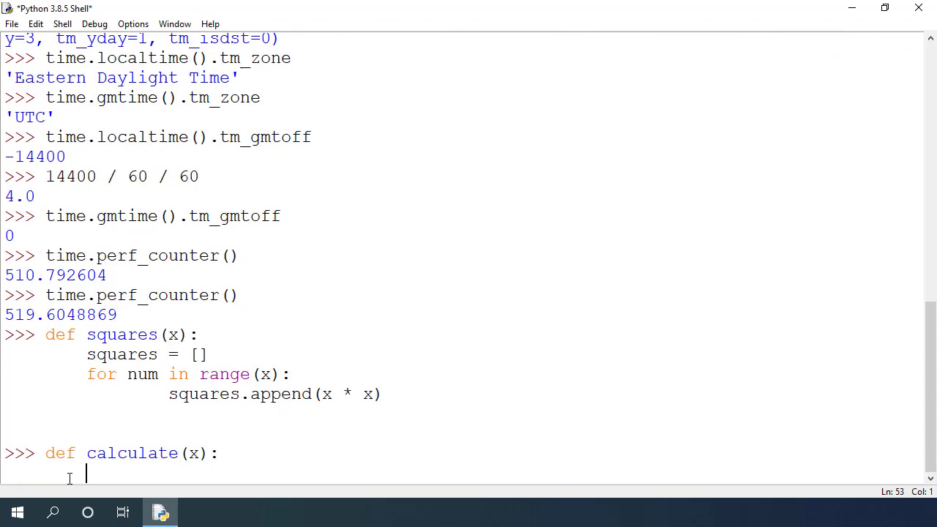
# - Record start = time.perf_counter() and call squares(x) inside calculate
pyautogui.write('start =')
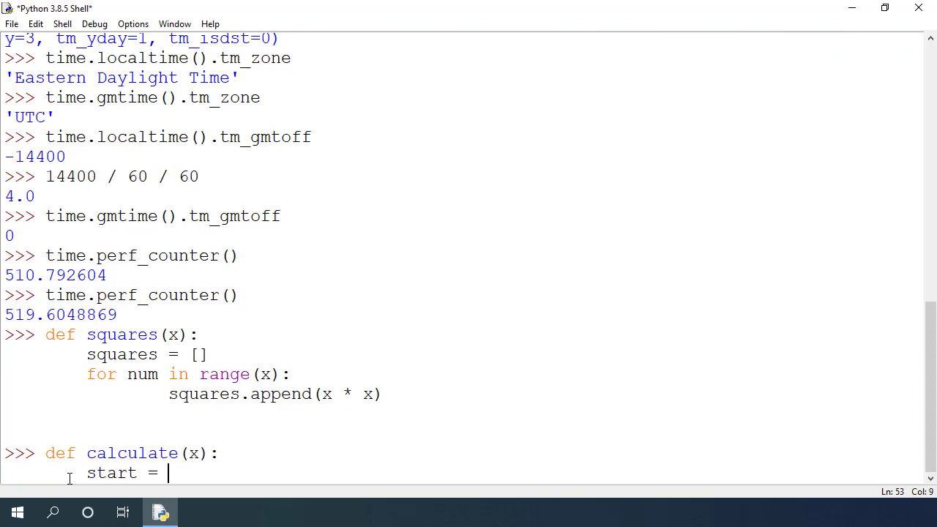
pyautogui.write('time.perf_')
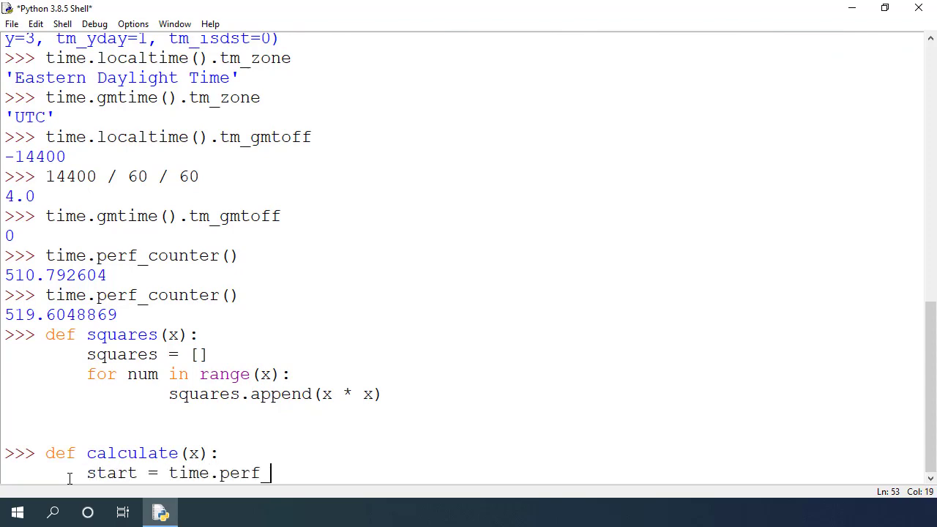
pyautogui.write('counter()')
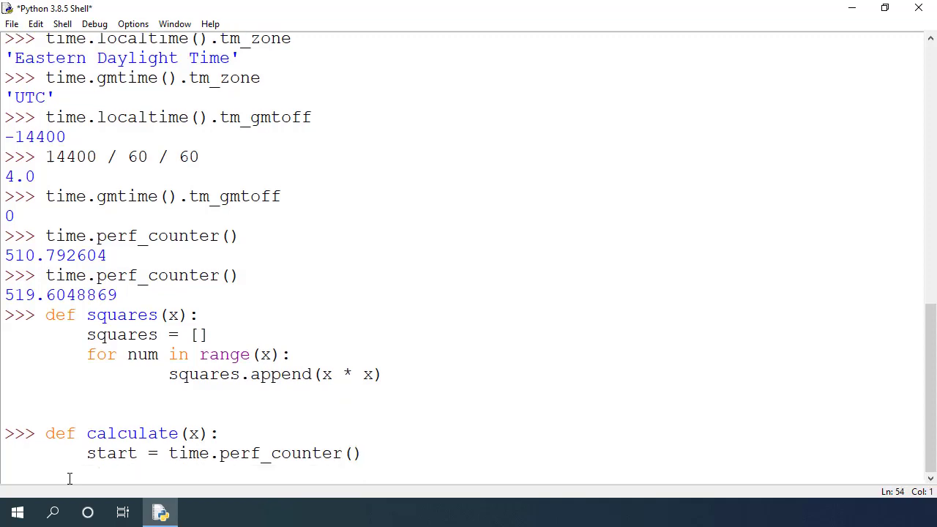
pyautogui.write('sqa')
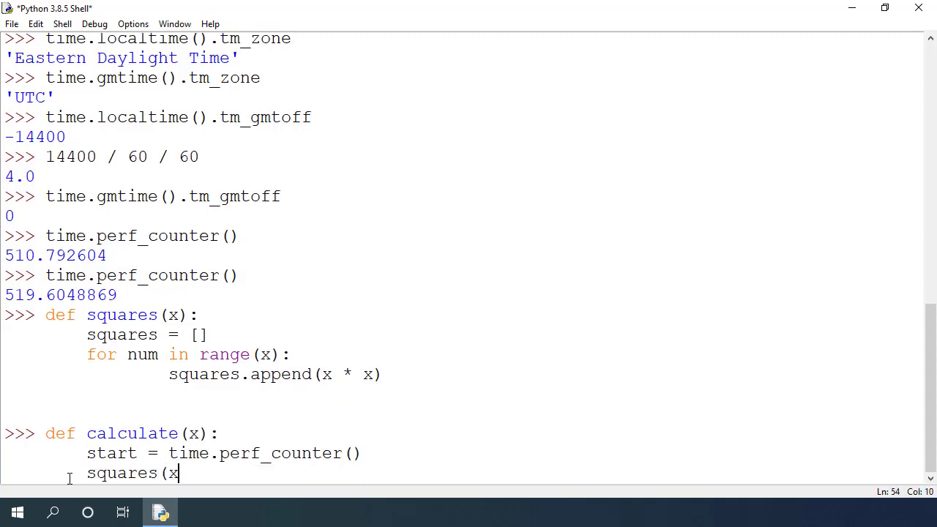
pyautogui.write(')')
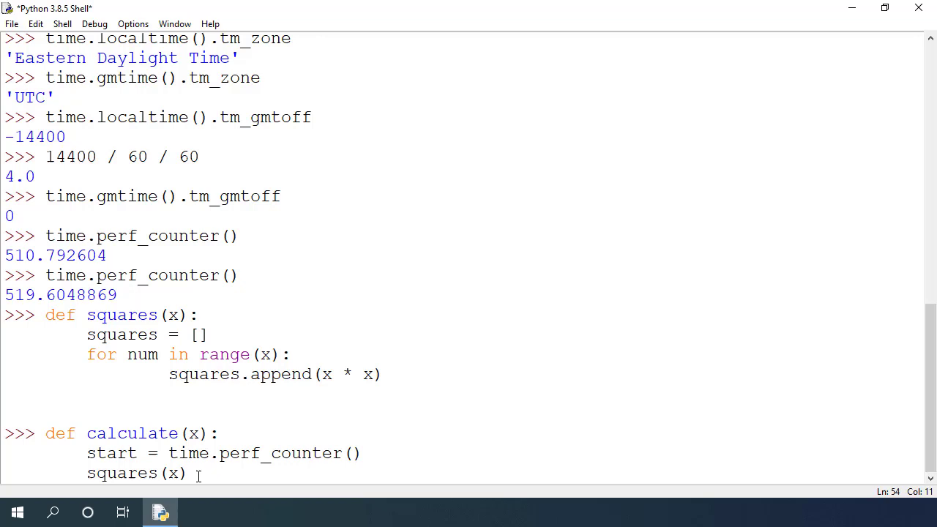
# - Return time.perf_counter() - start as the elapsed time
pyautogui.write('return')
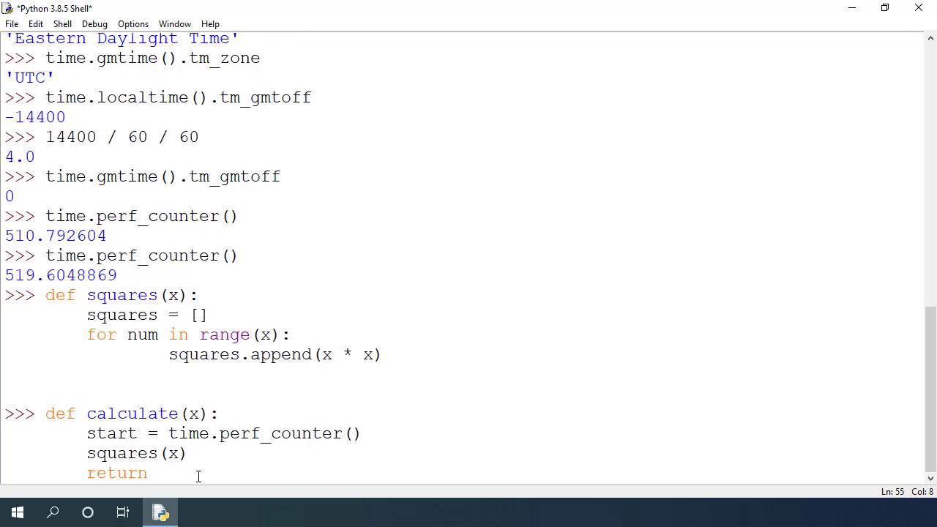
pyautogui.write('time.perf_')
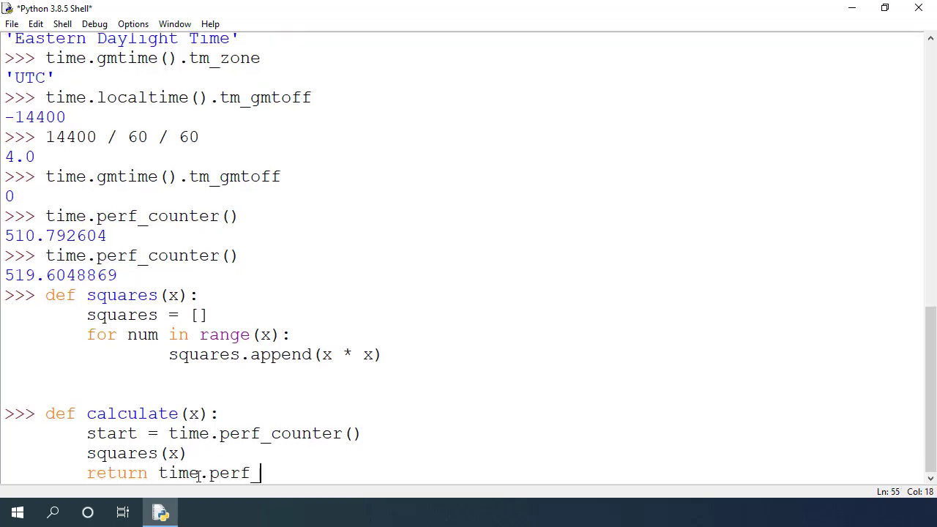
pyautogui.write('counter() - start')
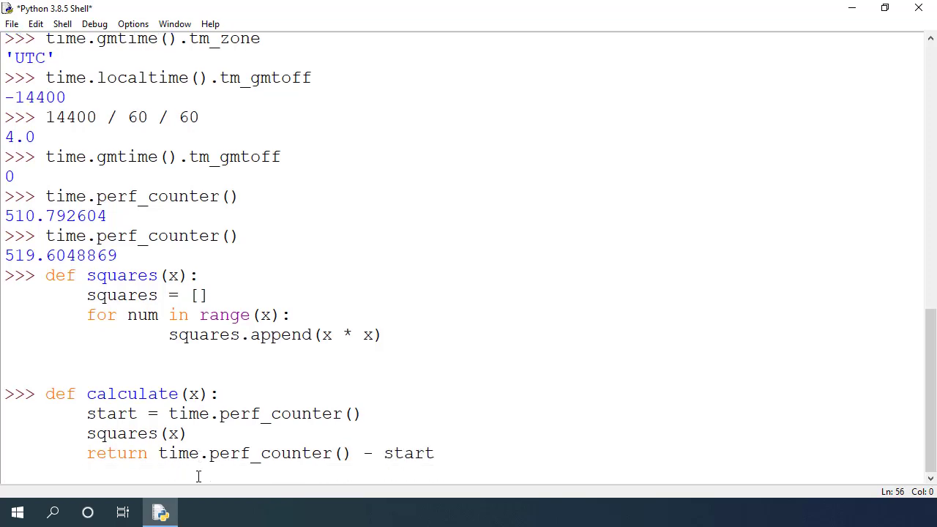
# - Run calculate(10000000), getting about 3.04 seconds, and select the result
pyautogui.press('enter')
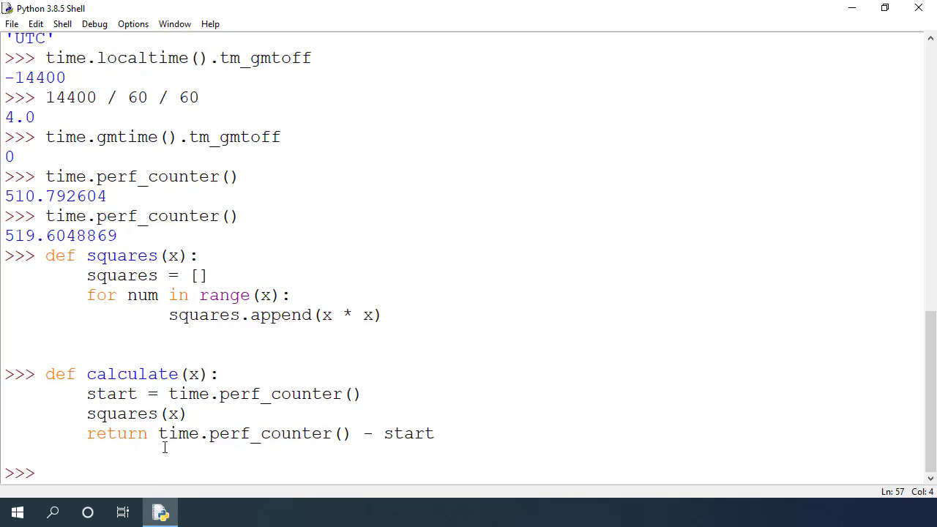
pyautogui.write('calculate')
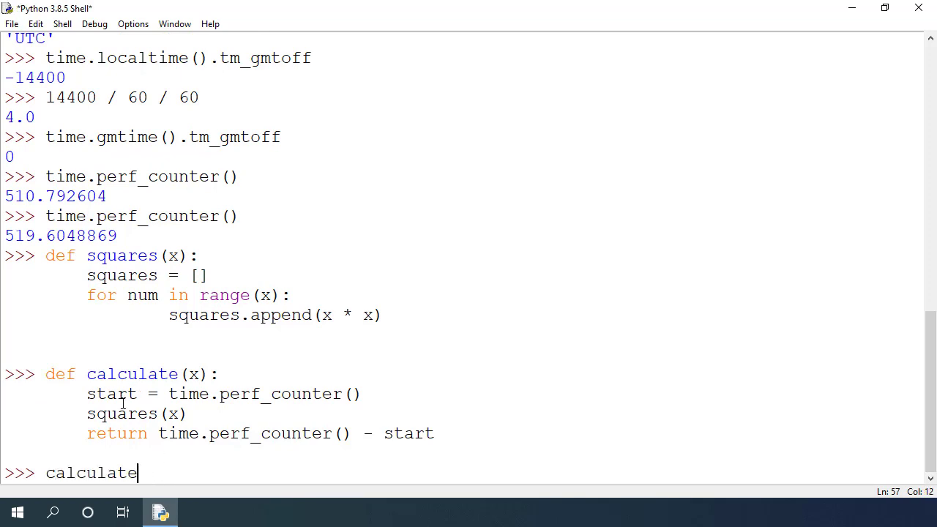
pyautogui.write('(100000')
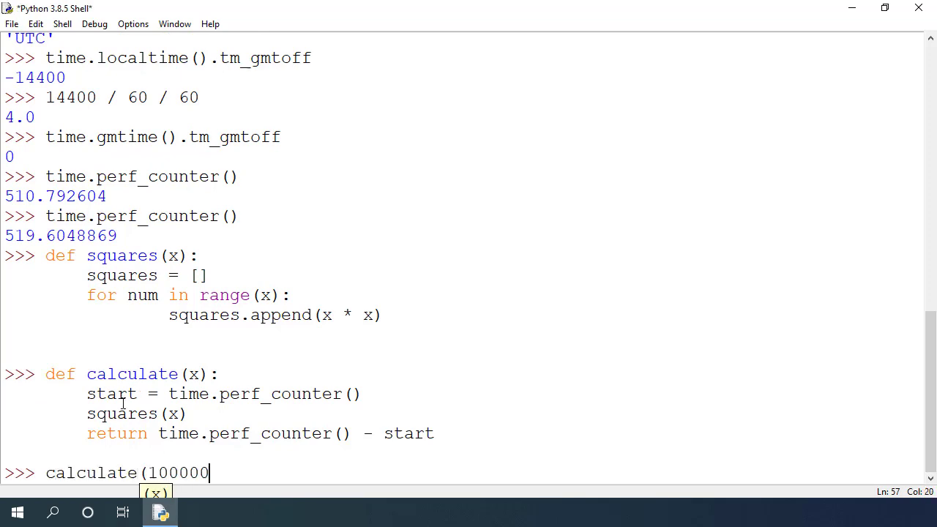
pyautogui.write('00)')
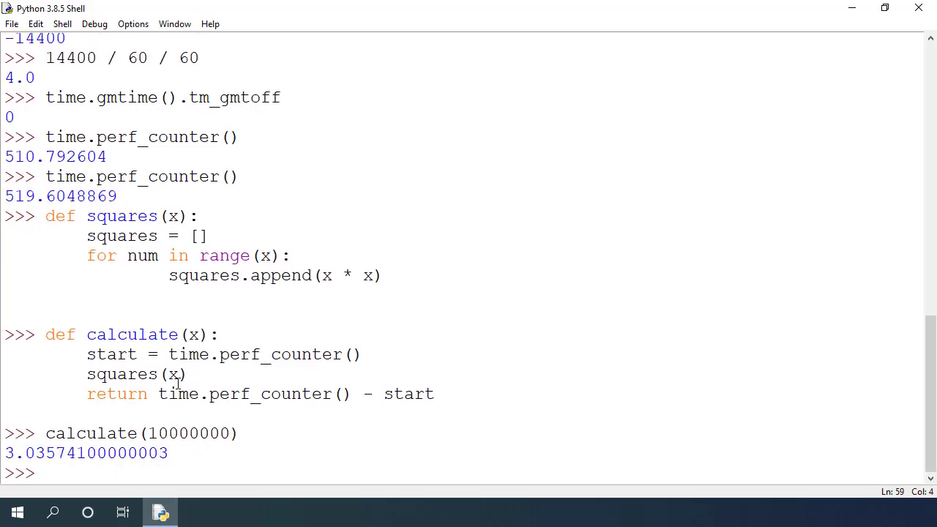
pyautogui.moveTo(26, 452); pyautogui.dragTo(167, 452)
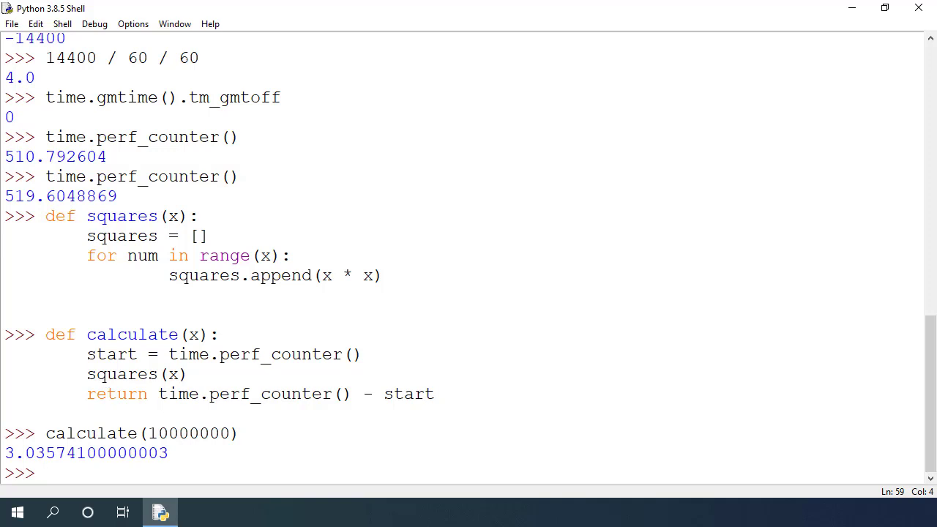
# - Evaluate time.perf_counter_ns() to read the counter in nanoseconds
pyautogui.write('time.')
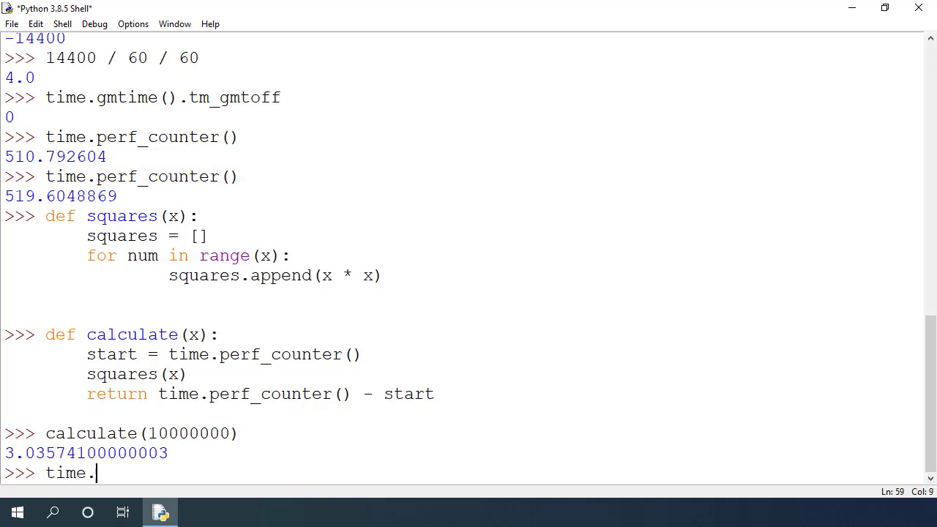
pyautogui.write('perf_counter_ns(')
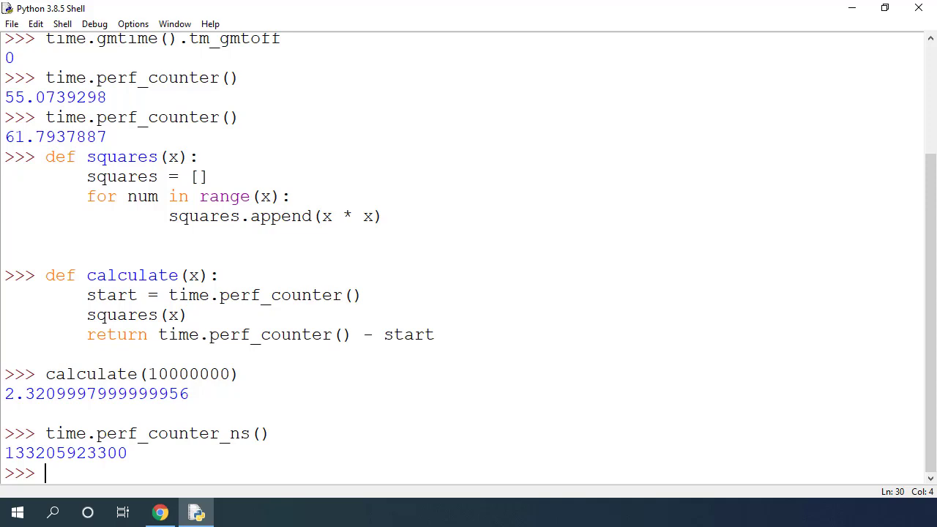
pyautogui.write('time.st')
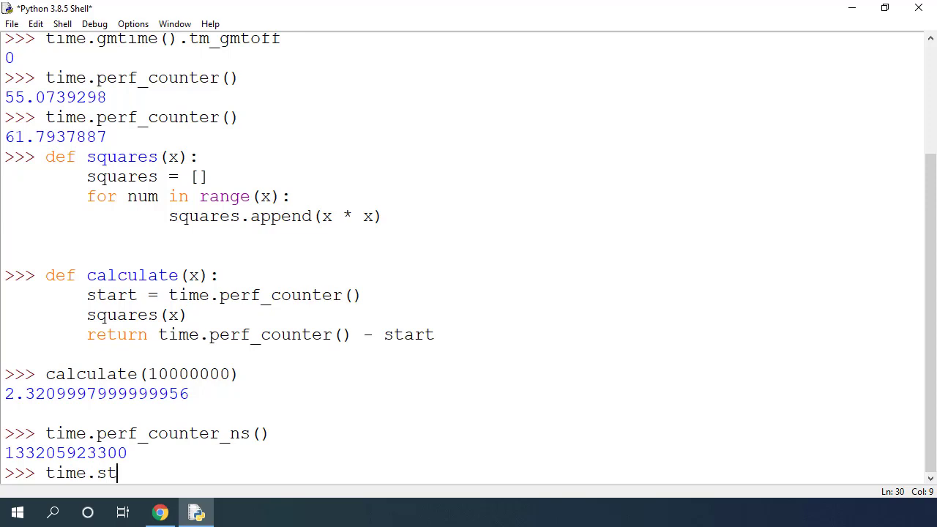
pyautogui.write('rftime')
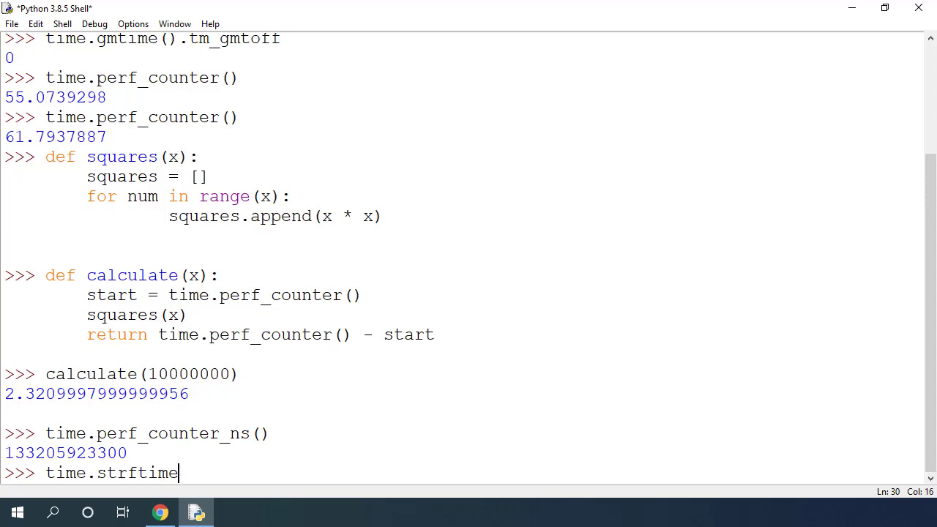
pyautogui.write('("')
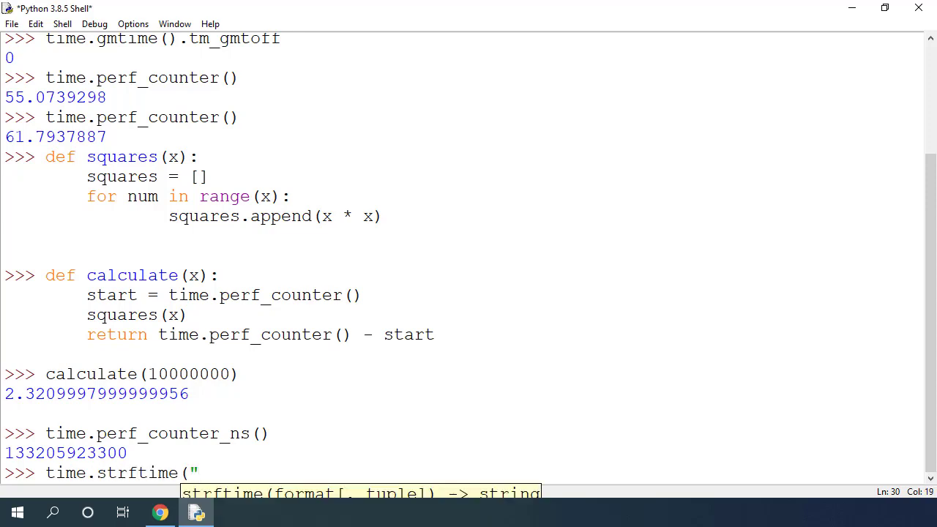
pyautogui.write('%Y-')
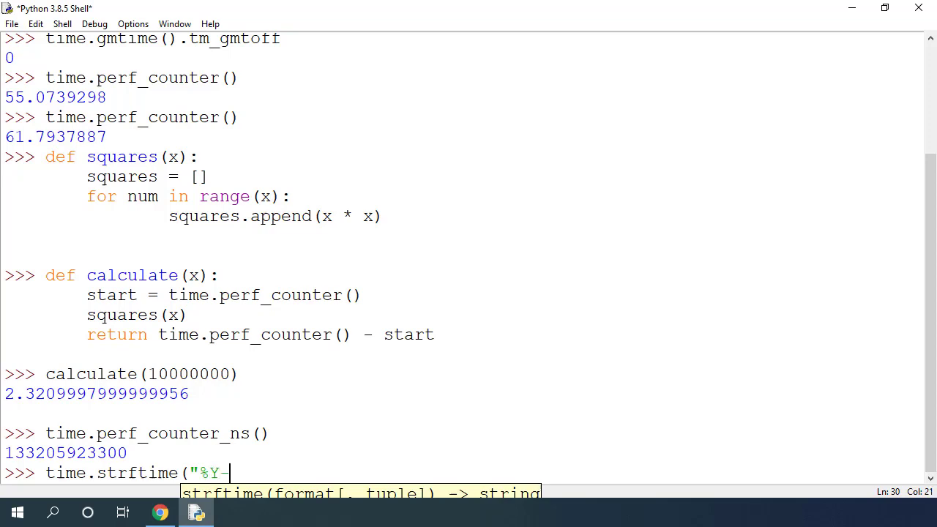
pyautogui.write('%m-')
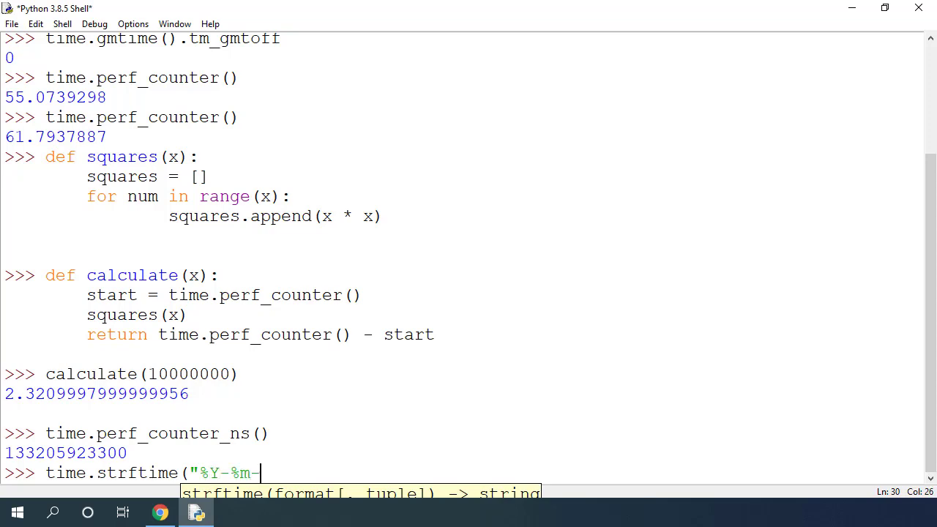
pyautogui.write('d %H:')
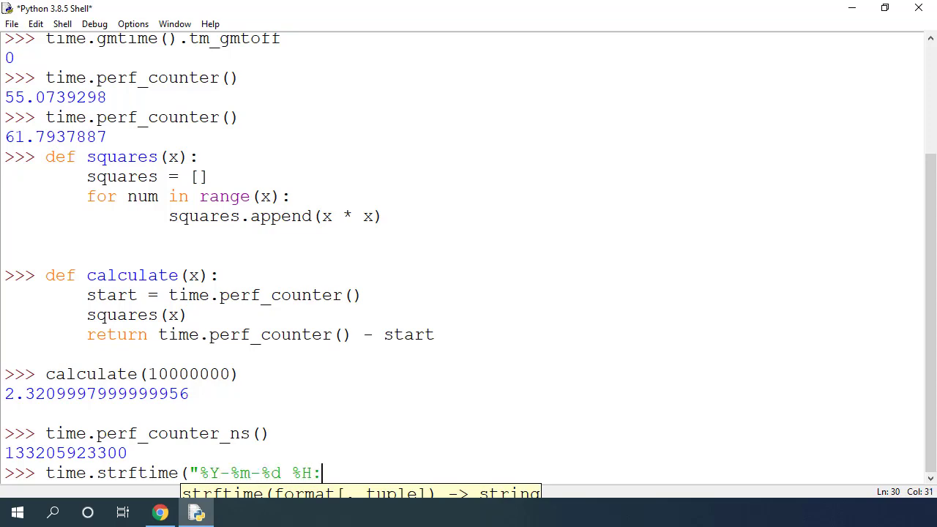
pyautogui.write('%M:%S')
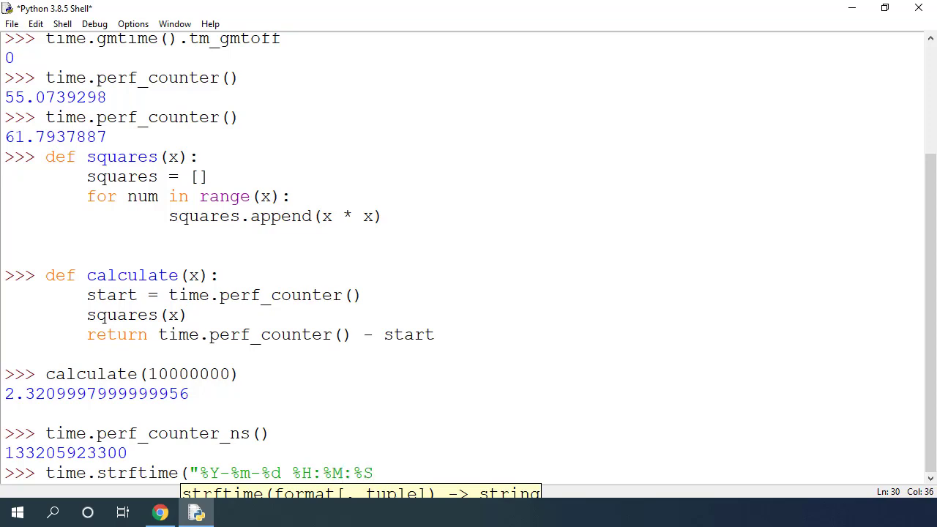
pyautogui.write('", t')
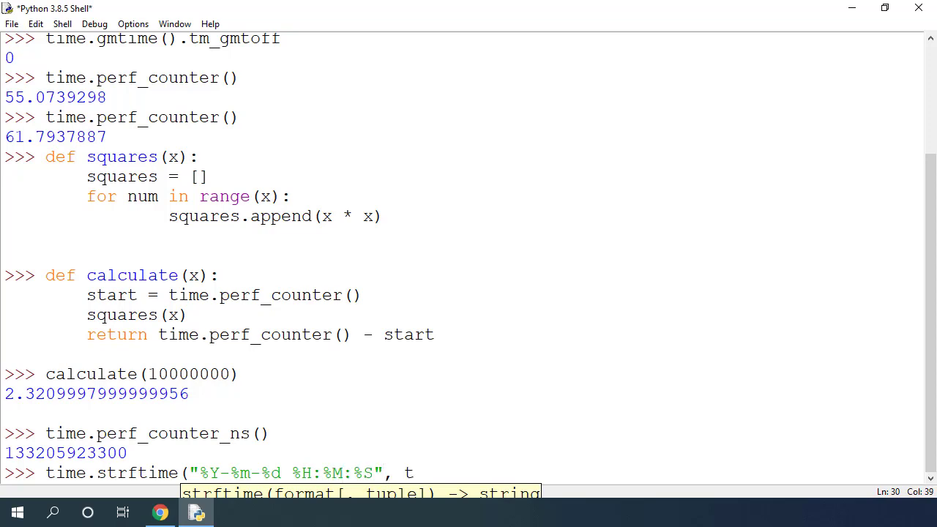
pyautogui.write('ime.gmtime(')
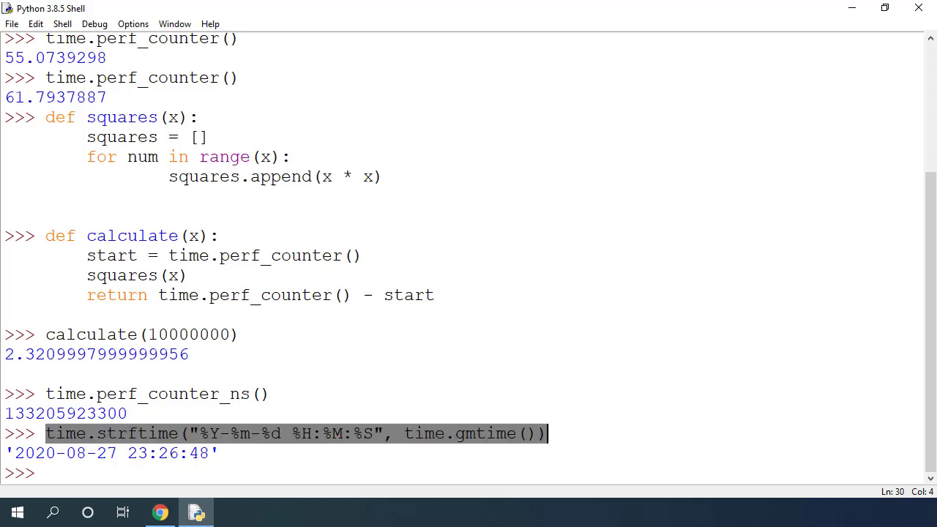
pyautogui.write('time.strftime("%Y-%m-%d %H:%M:%S", time.gmtime())')
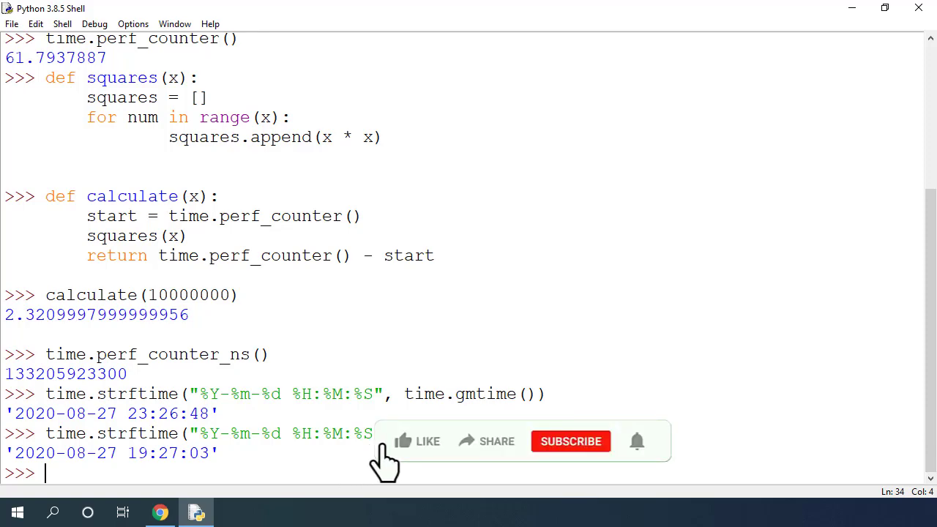
# - Switch to the time docs and highlight the %Y year-with-century directive in the strftime table
pyautogui.click(417, 441)
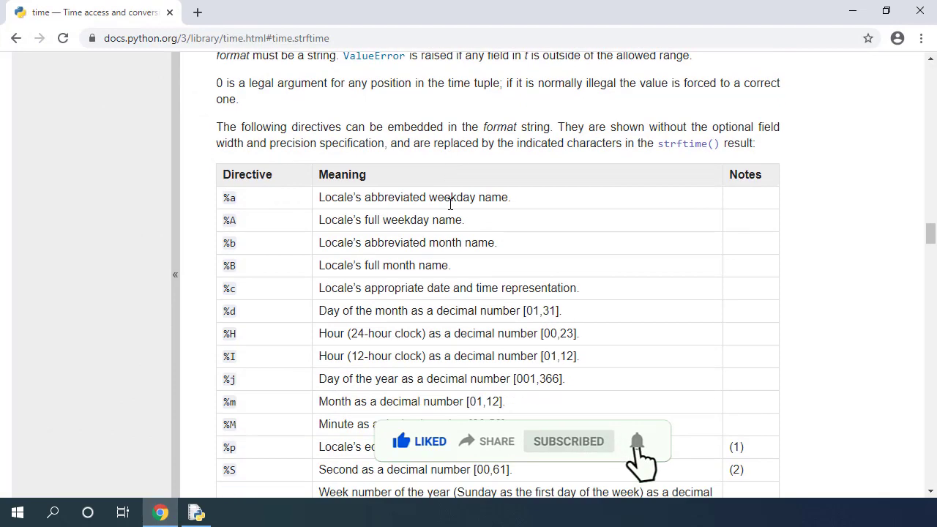
pyautogui.scroll(-3)
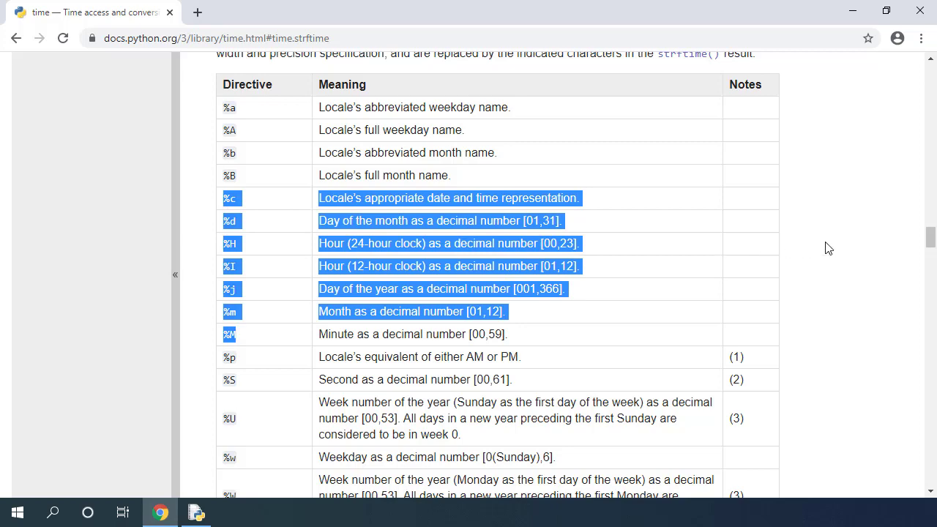
pyautogui.scroll(-3)
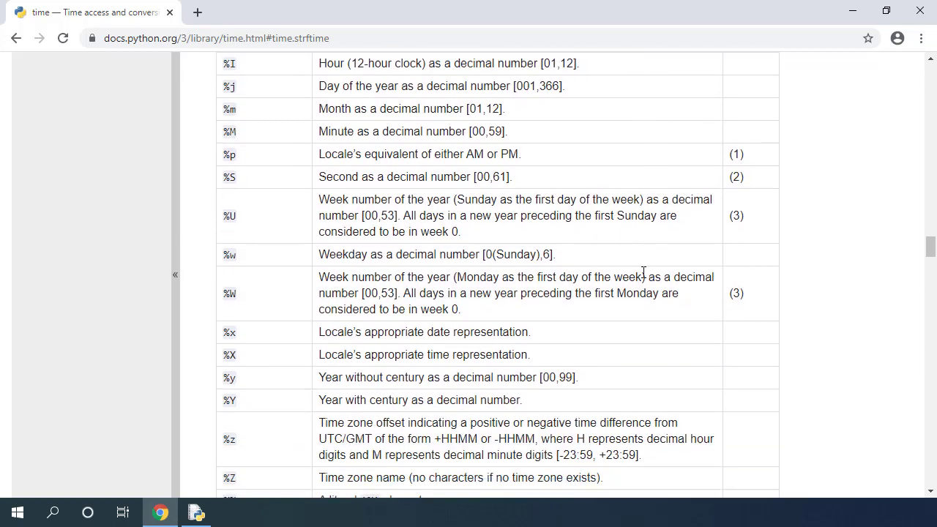
pyautogui.scroll(-3)
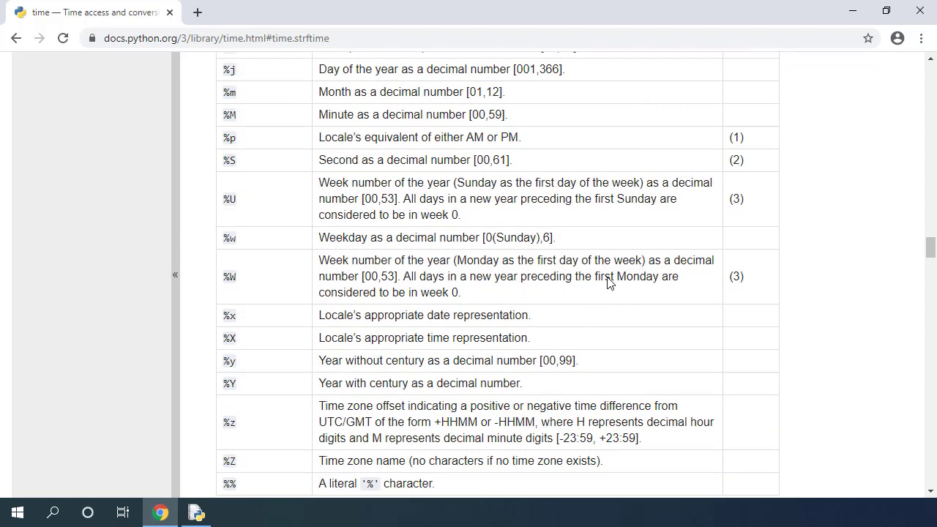
pyautogui.doubleClick(500, 384)
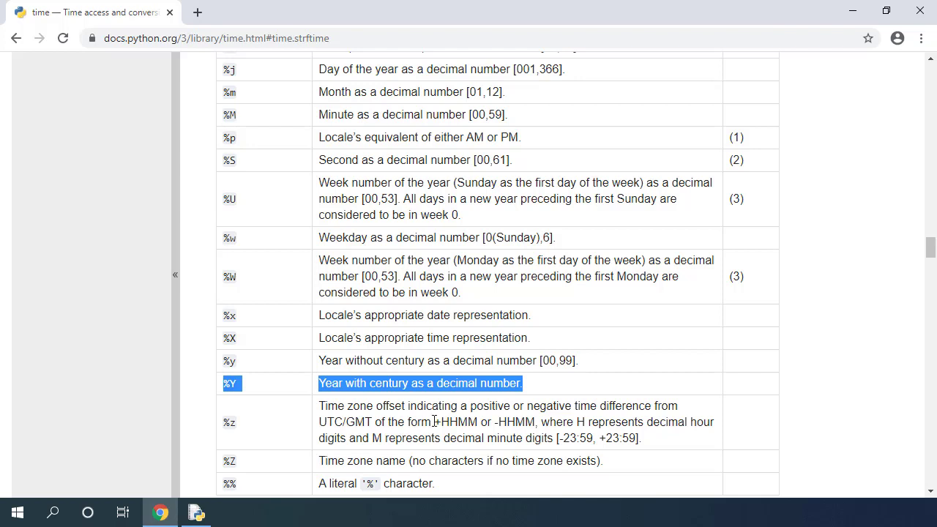
pyautogui.moveTo(480, 401)
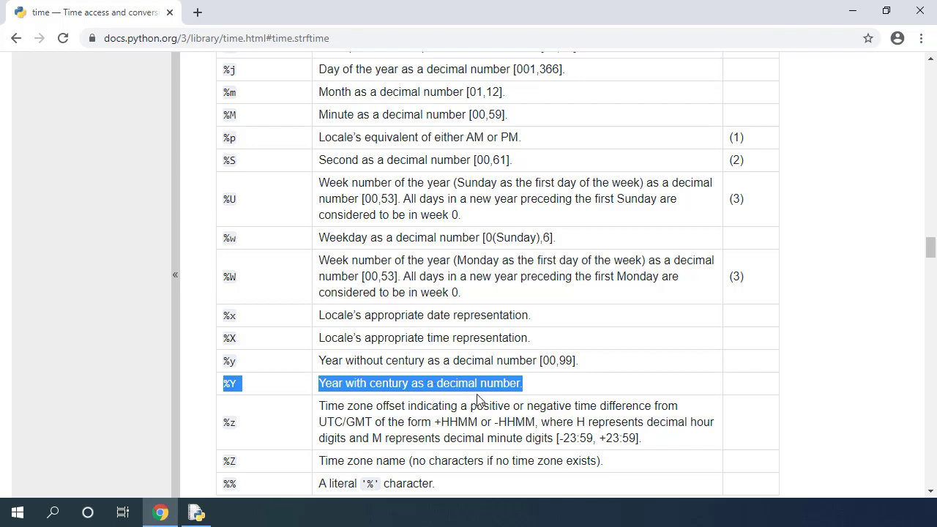
# - Clear the highlight and scroll the directive table toward the strptime entry
pyautogui.click(540, 378)
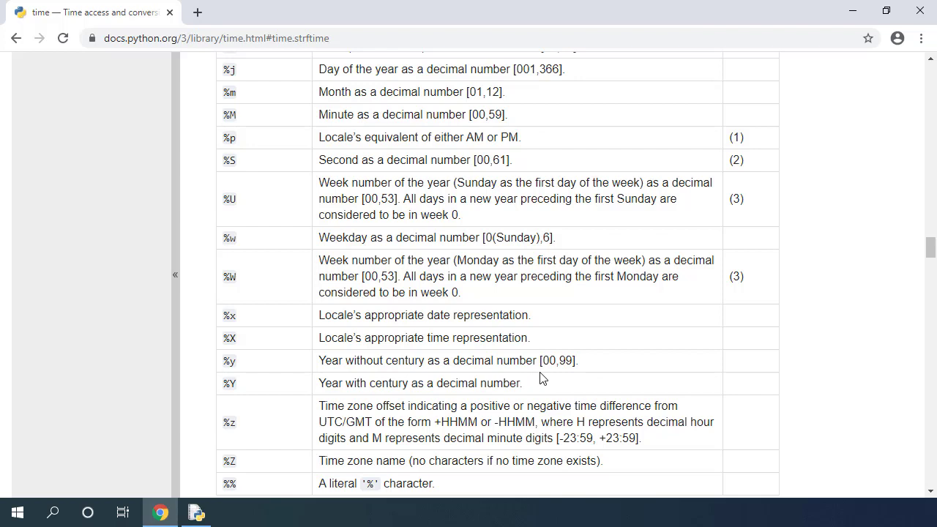
pyautogui.scroll(3)
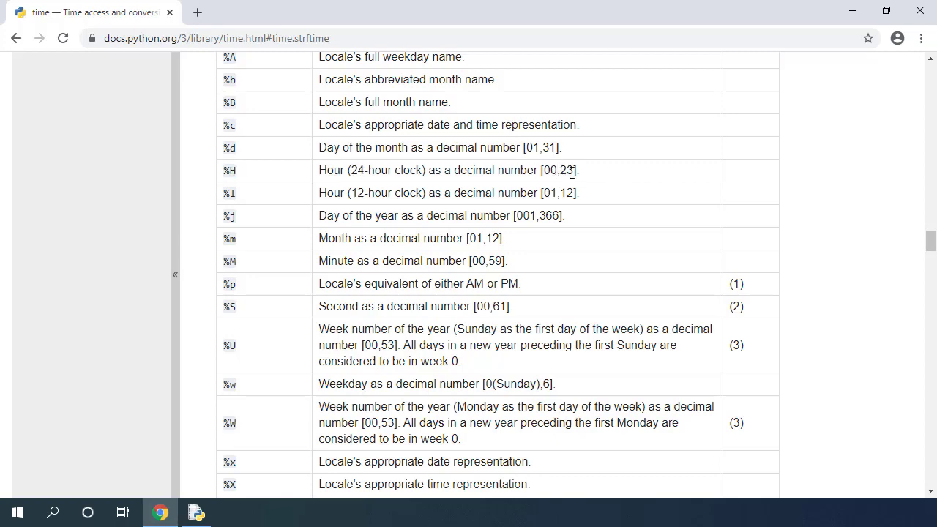
pyautogui.moveTo(612, 234)
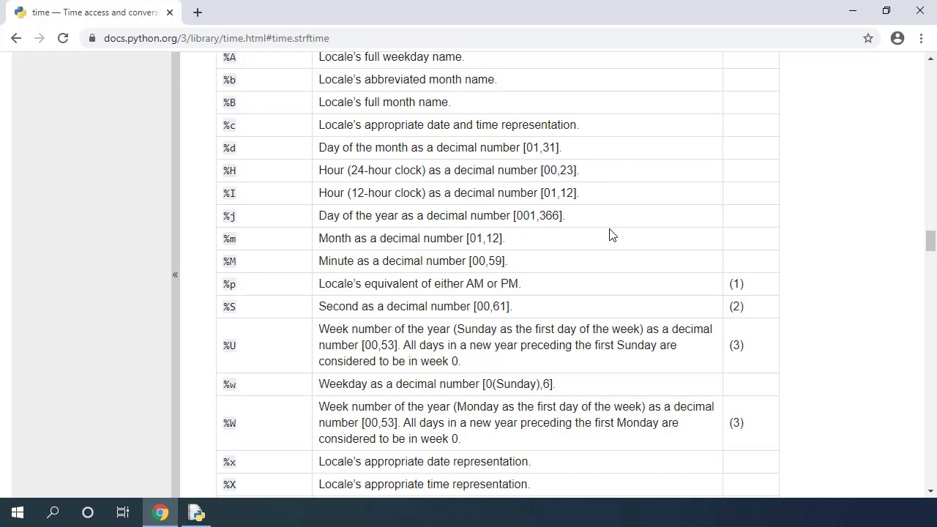
pyautogui.scroll(-3)
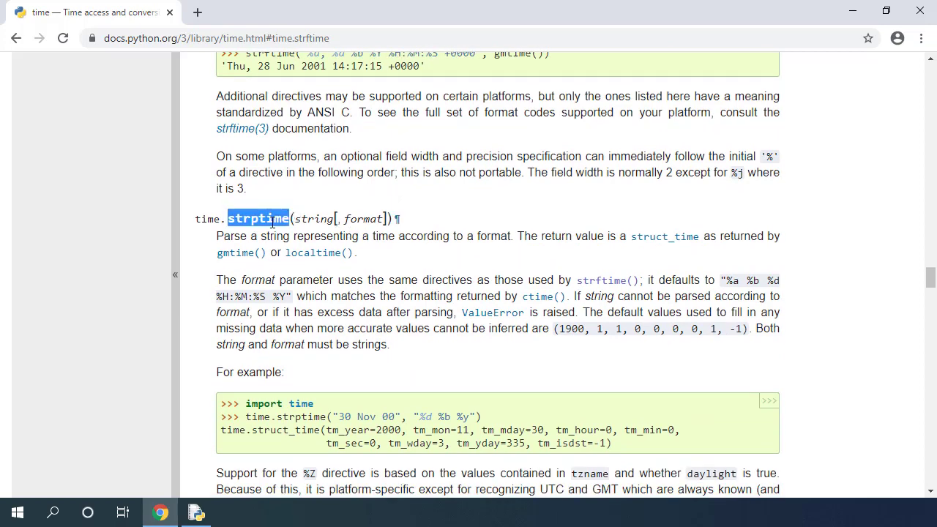
# - Review the strptime example's struct_time result, then start a time.sleep call in IDLE
pyautogui.scroll(-3)
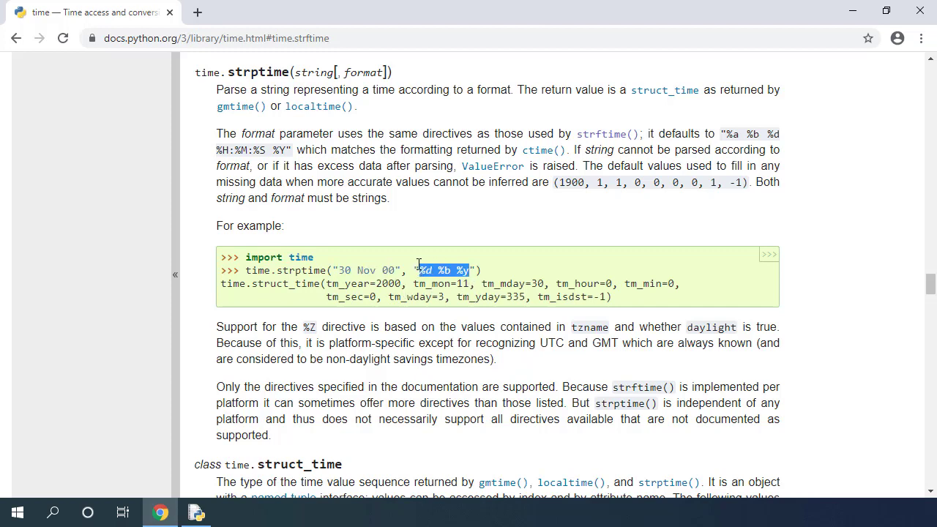
pyautogui.doubleClick(304, 284)
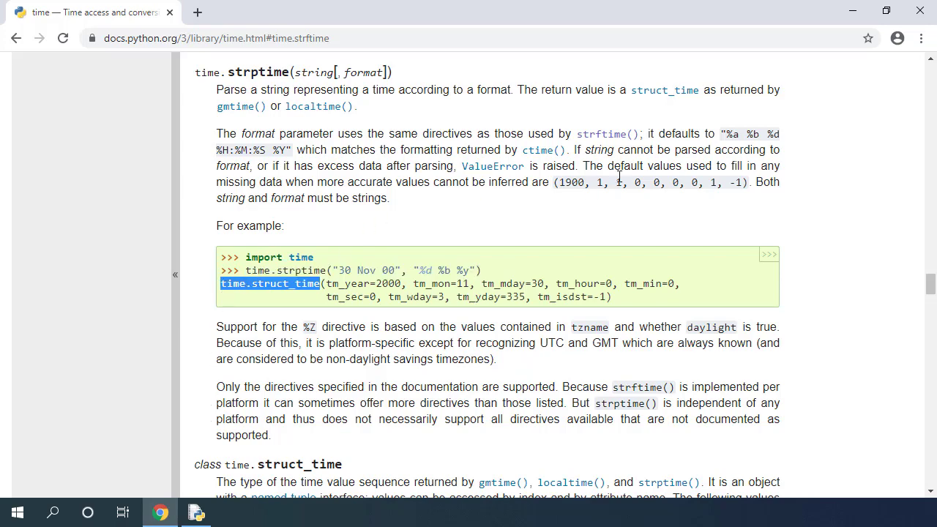
pyautogui.click(196, 512)
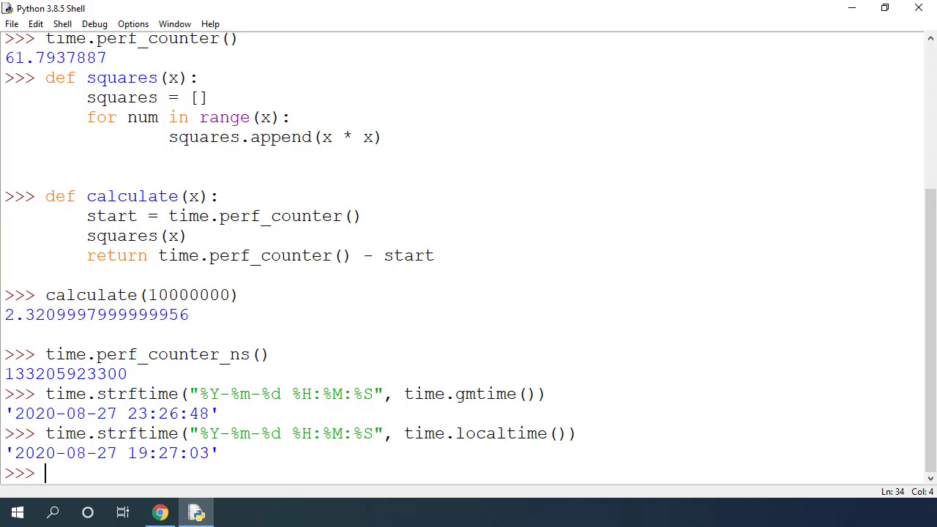
pyautogui.write('time.sle')
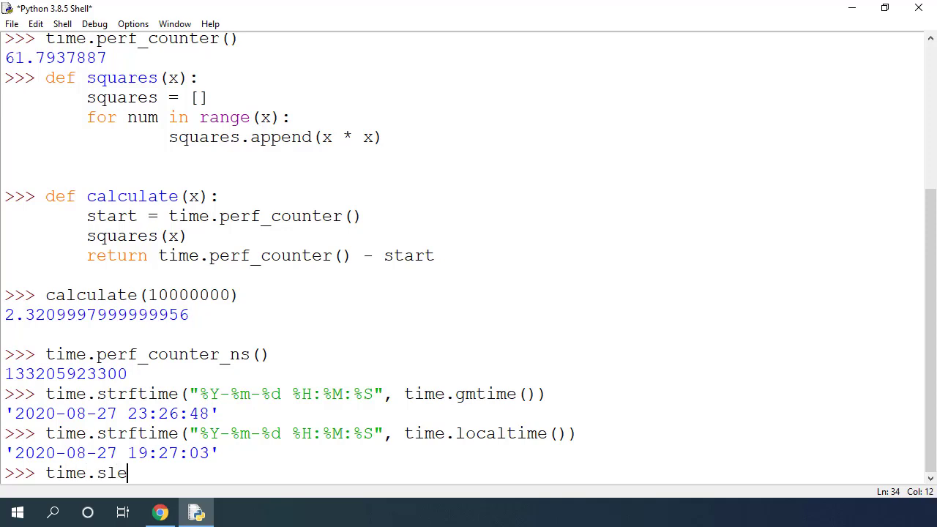